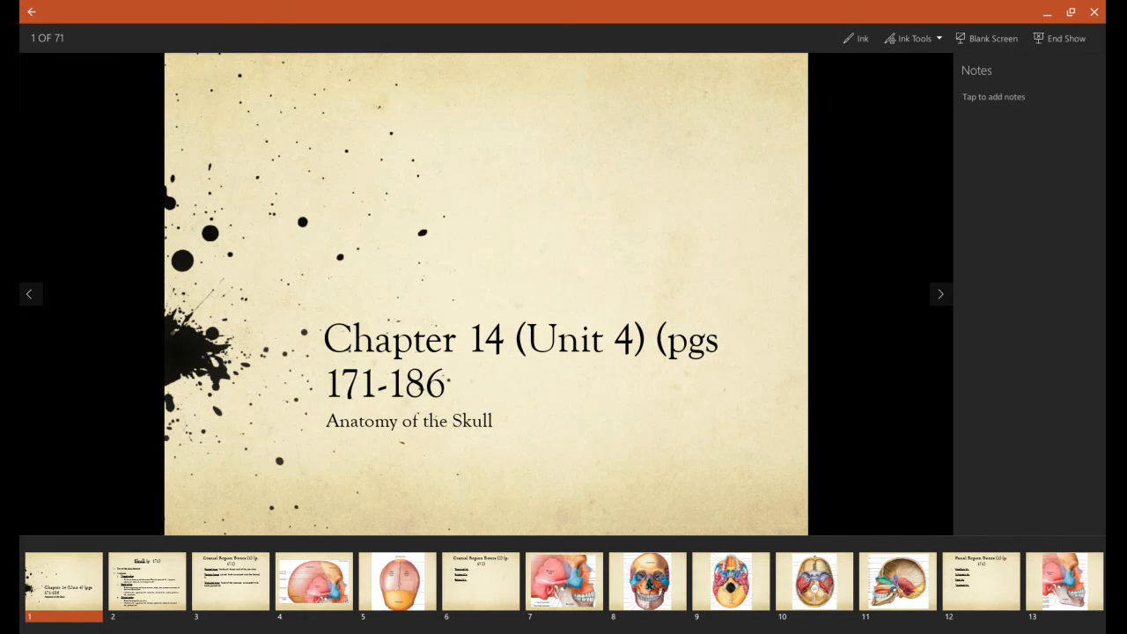
Advance past the title slide to slide 3 listing frontal, parietal and occipital bones
left_click(940, 294)
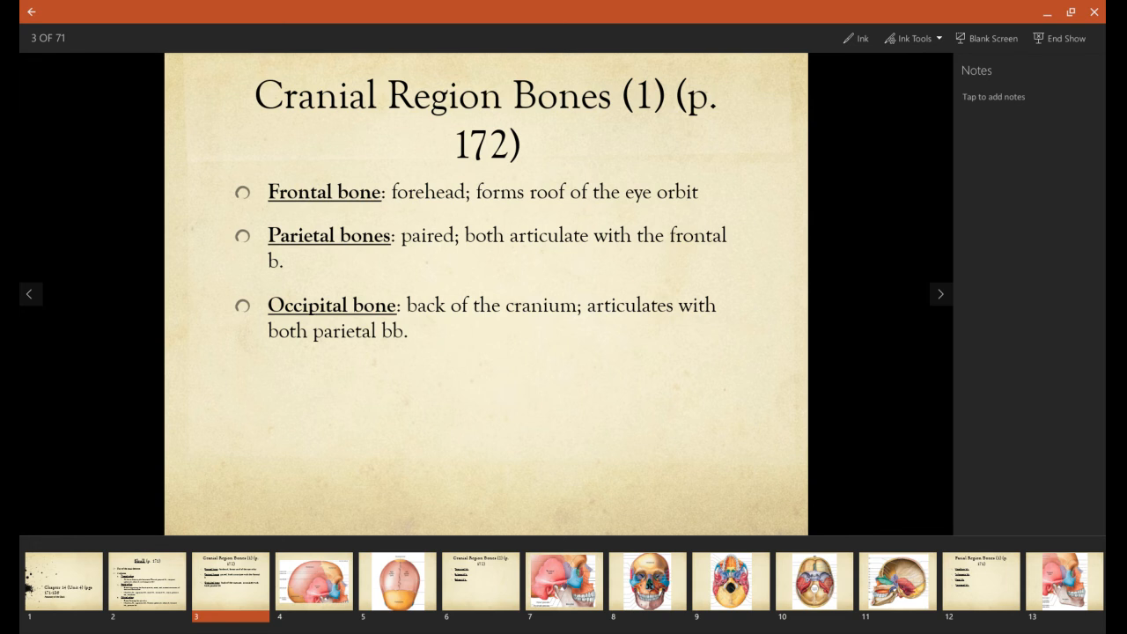
Advance to slide 4, the lateral skull diagram labelling parietal, frontal, temporal and occipital bones
left_click(940, 294)
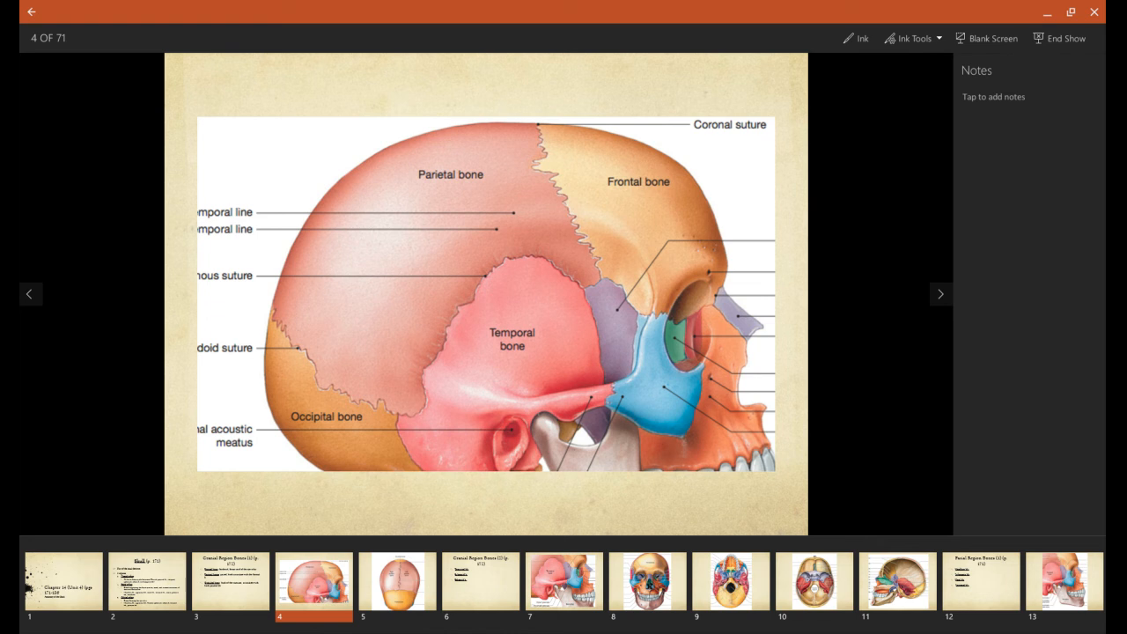
mouse_move(616, 277)
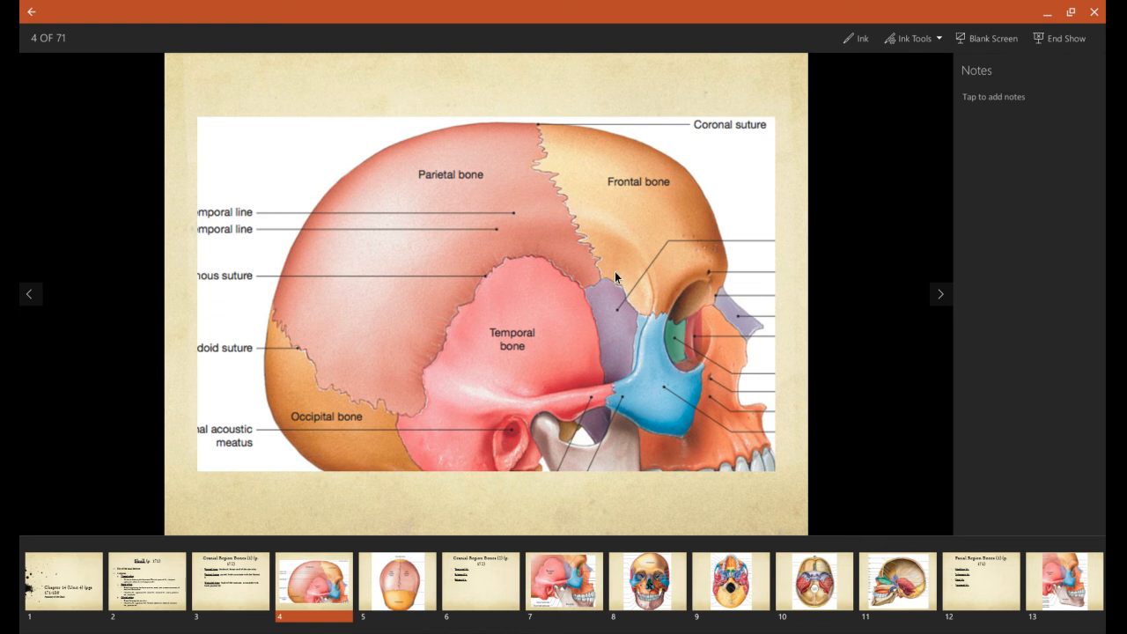
mouse_move(708, 218)
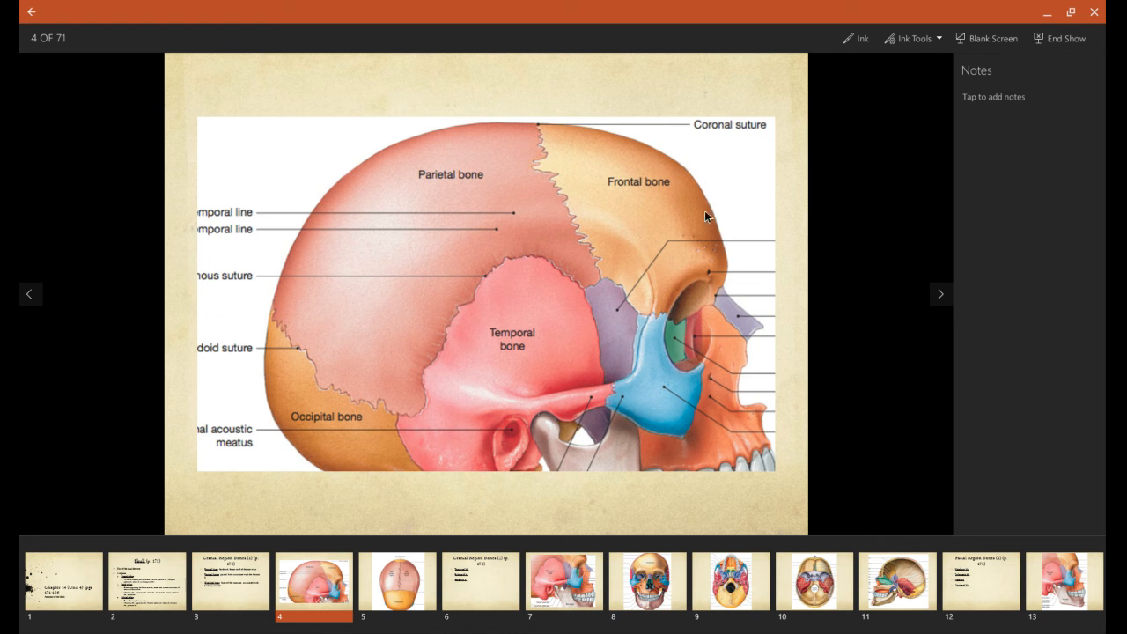
mouse_move(445, 159)
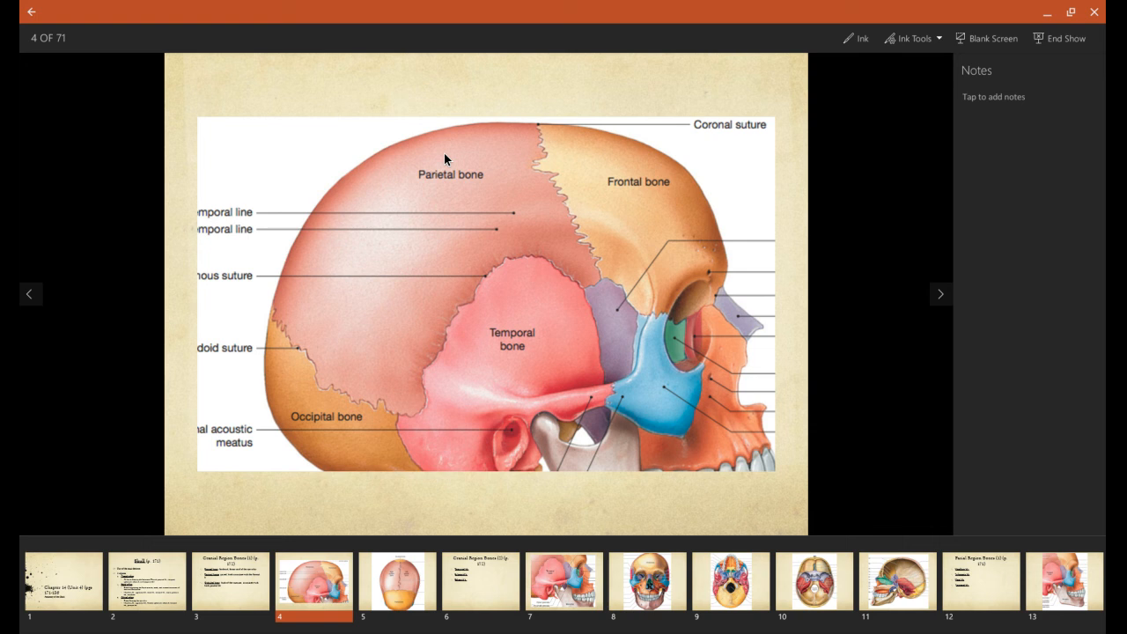
mouse_move(525, 226)
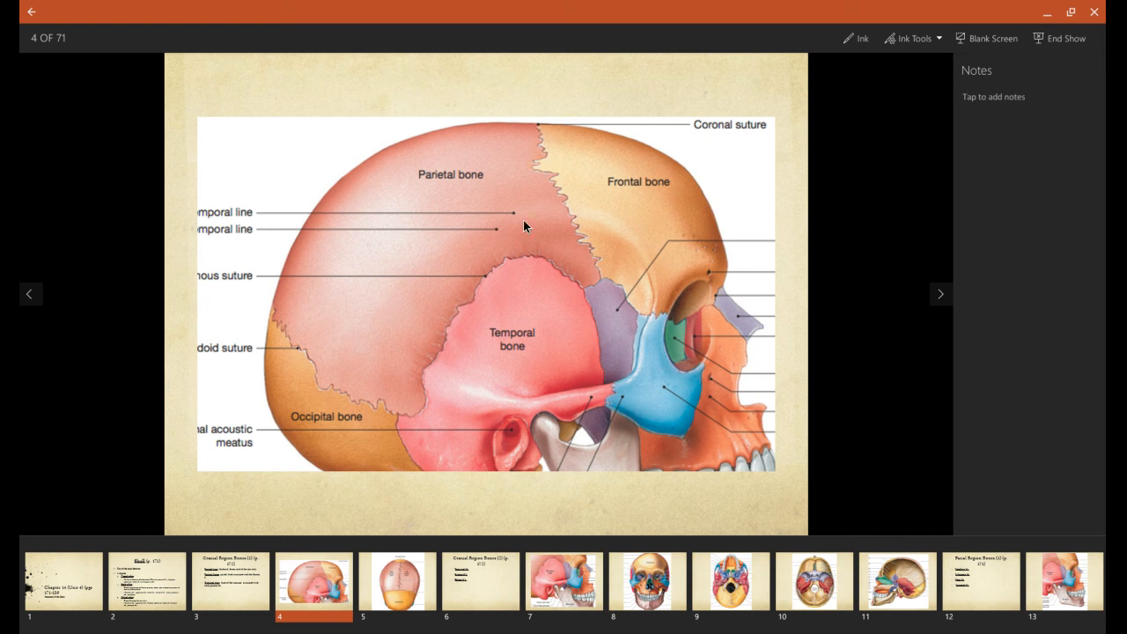
mouse_move(351, 369)
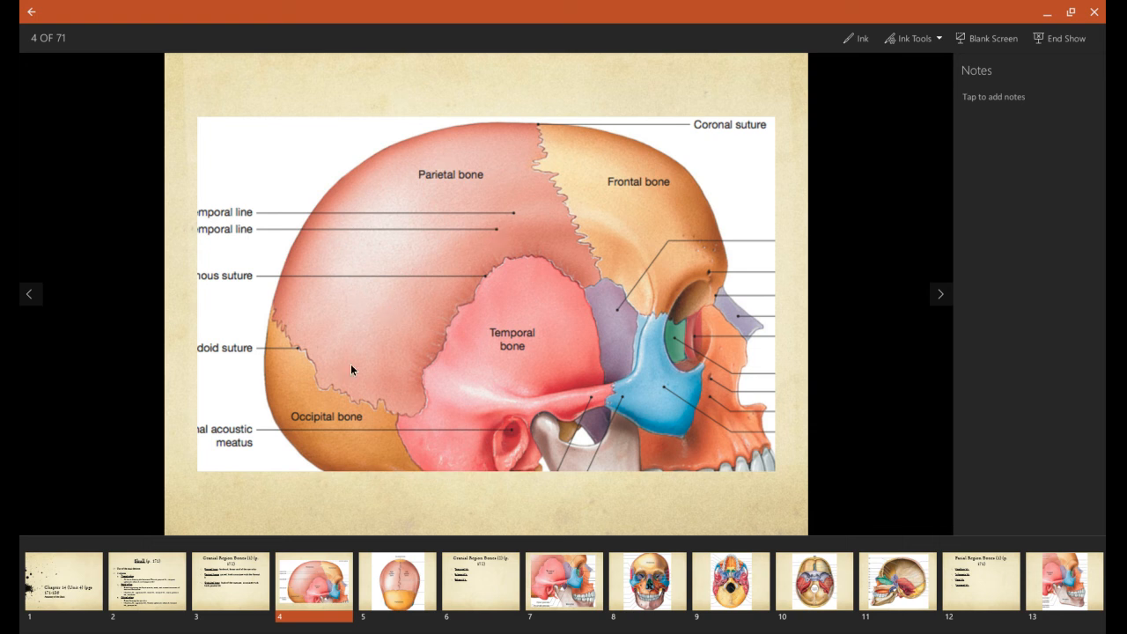
mouse_move(344, 421)
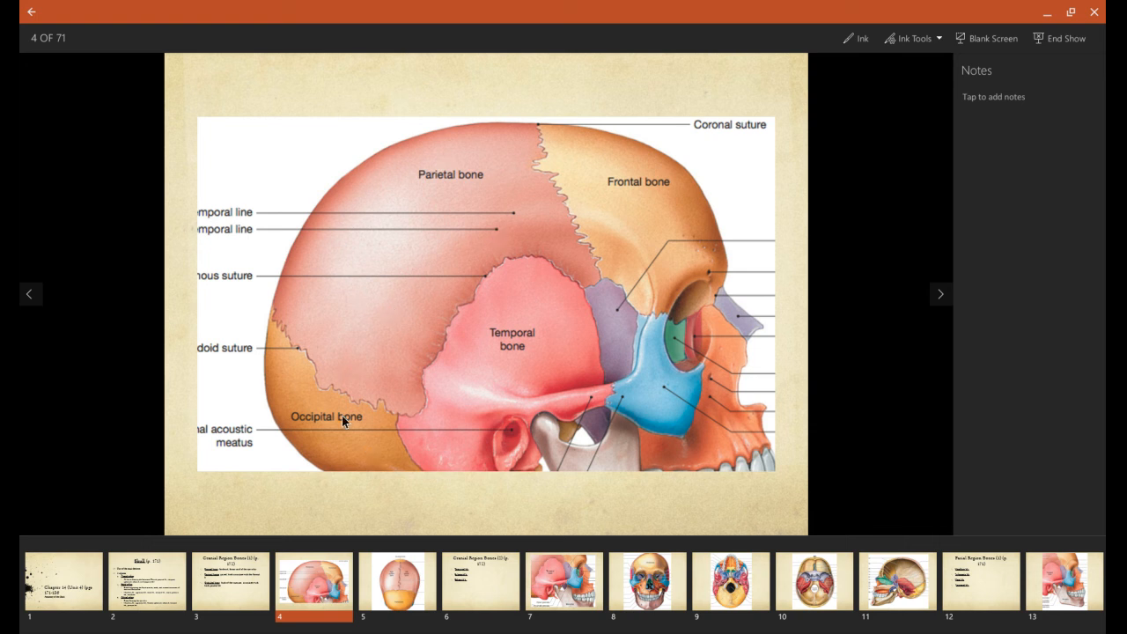
Advance through slide 5's top-view diagram to slide 6, Cranial Region Bones (2)
left_click(940, 294)
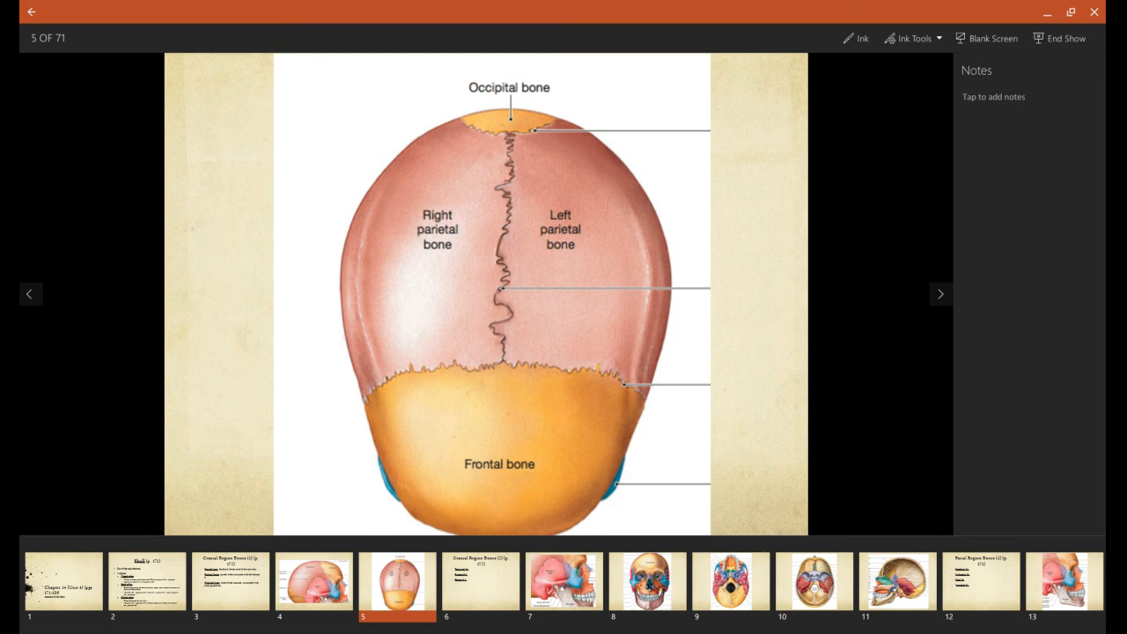
mouse_move(534, 437)
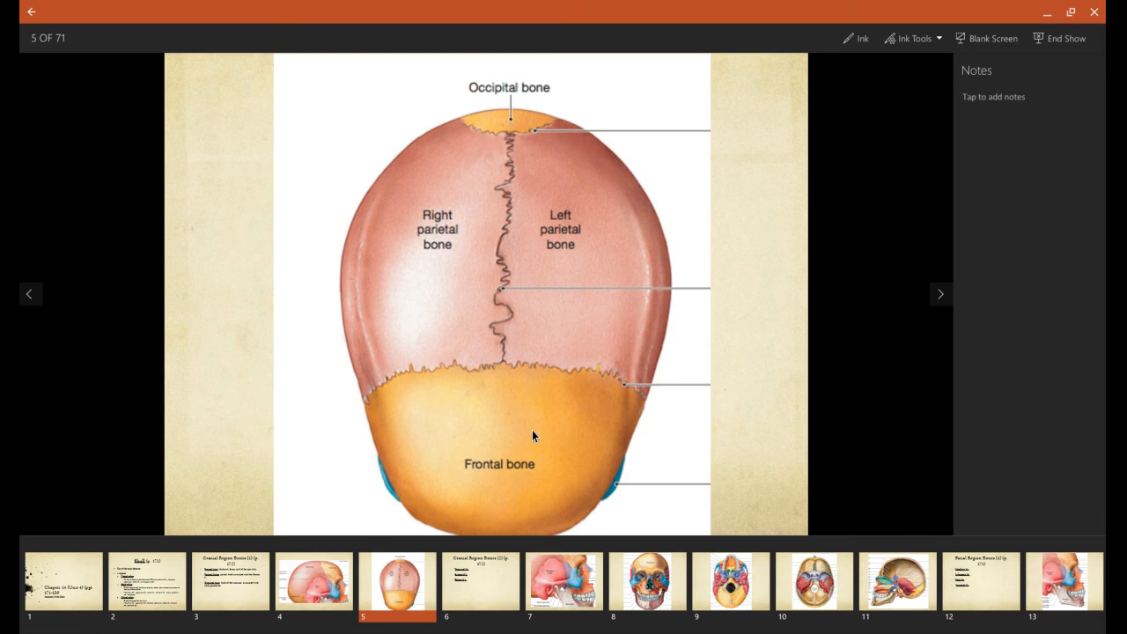
mouse_move(524, 482)
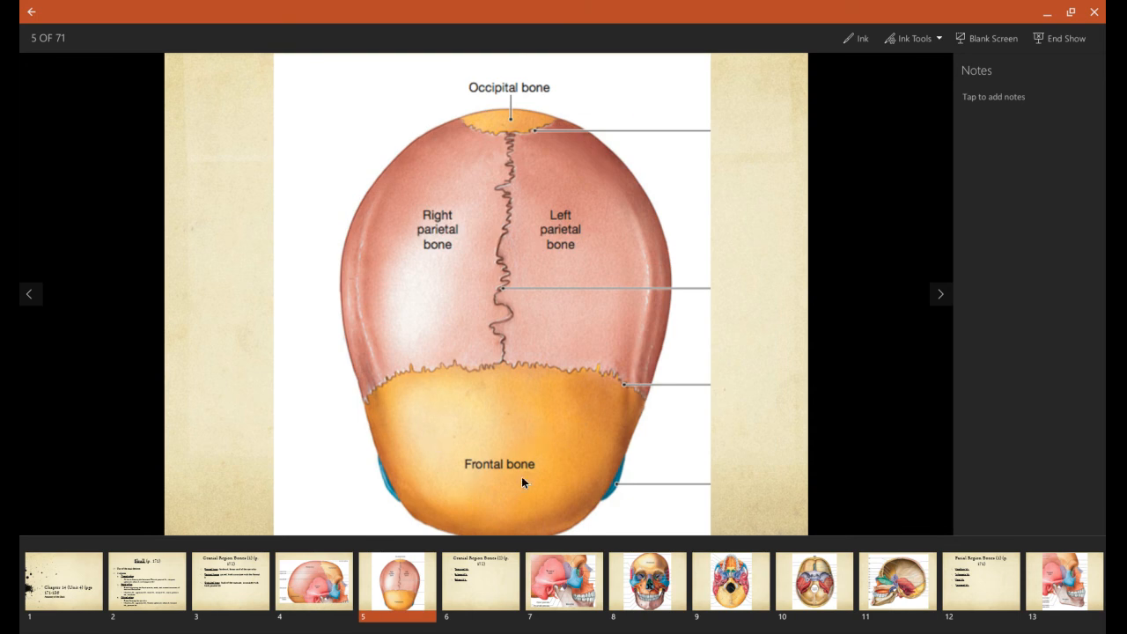
mouse_move(587, 276)
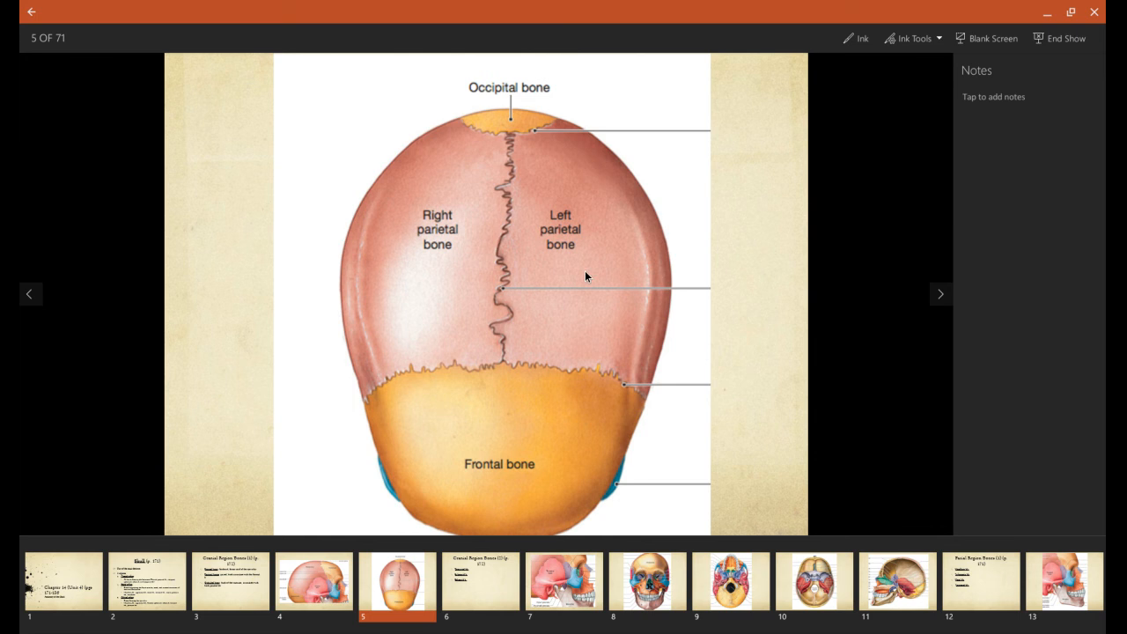
mouse_move(485, 137)
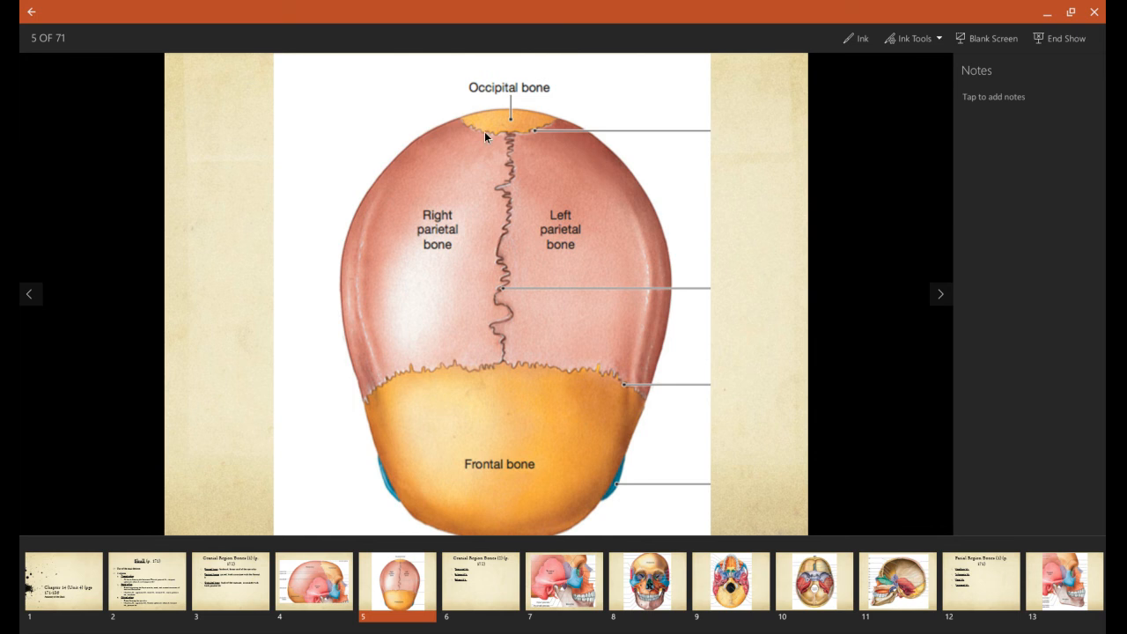
mouse_move(505, 126)
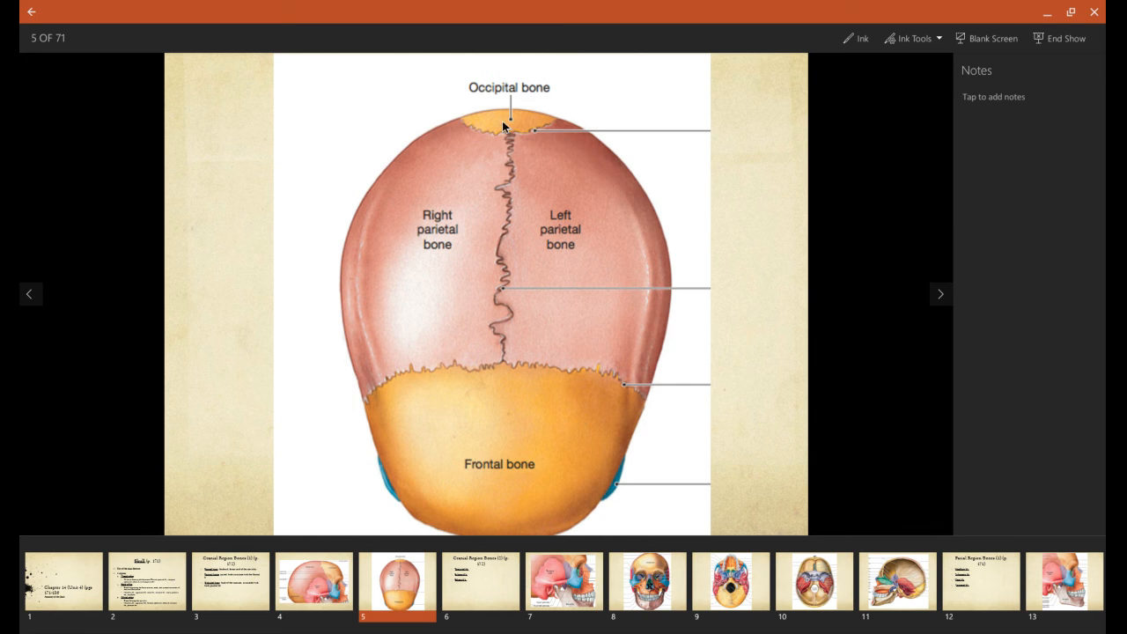
left_click(941, 293)
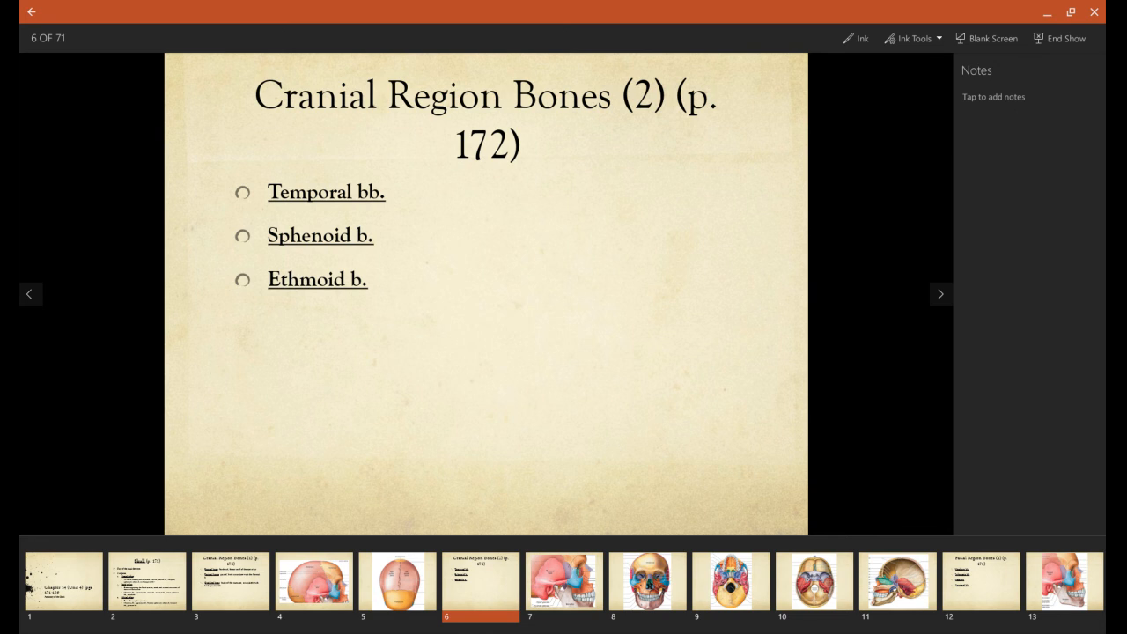
mouse_move(323, 261)
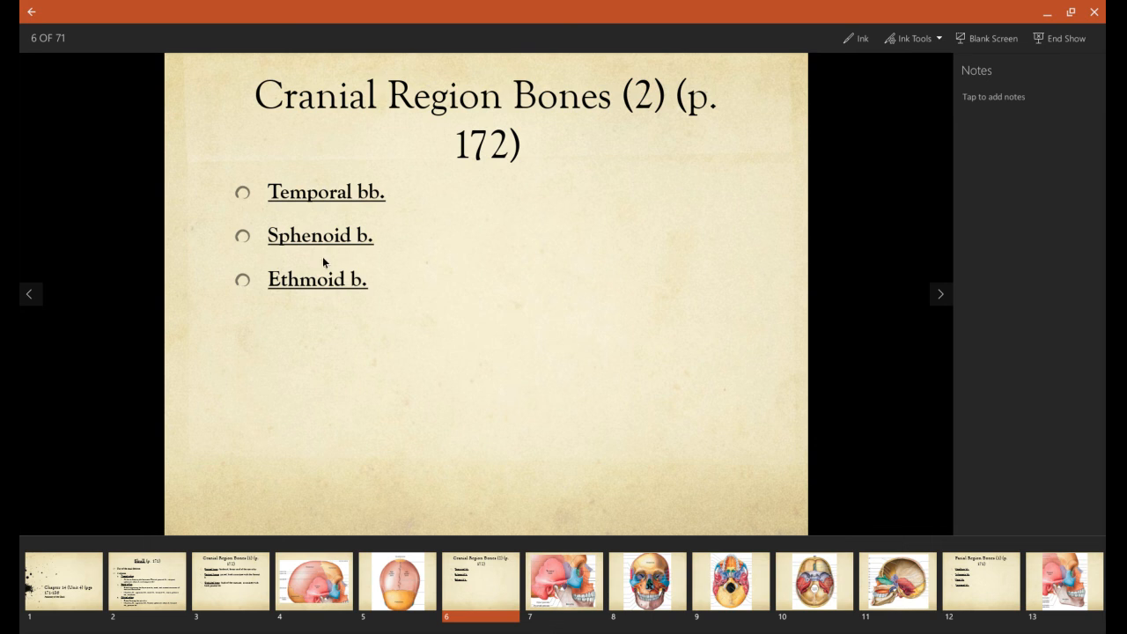
mouse_move(302, 287)
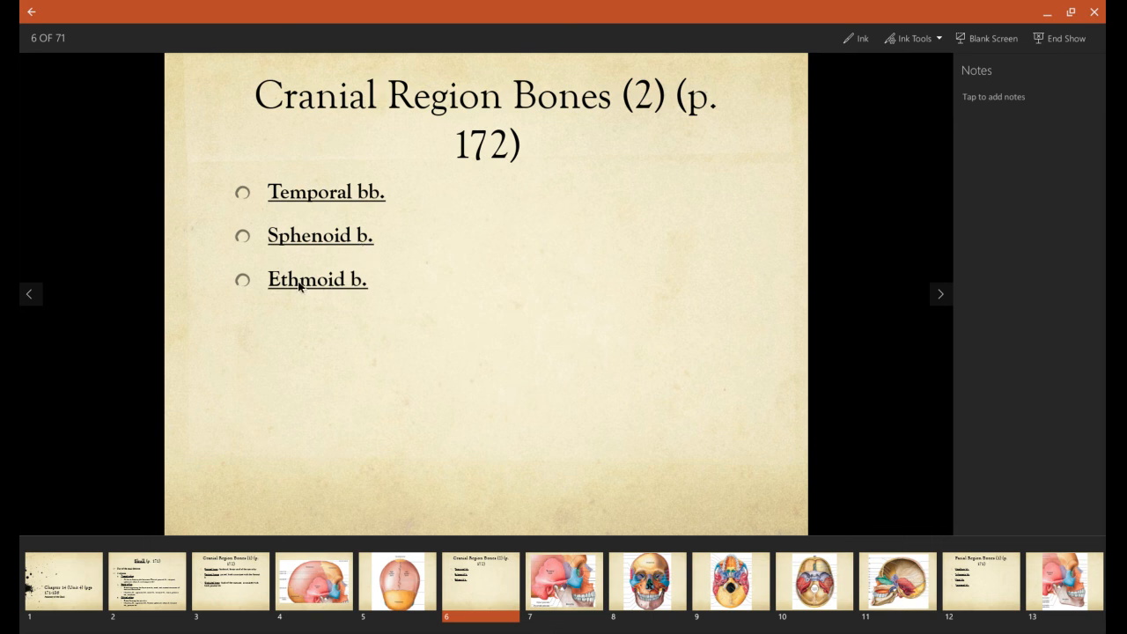
mouse_move(302, 289)
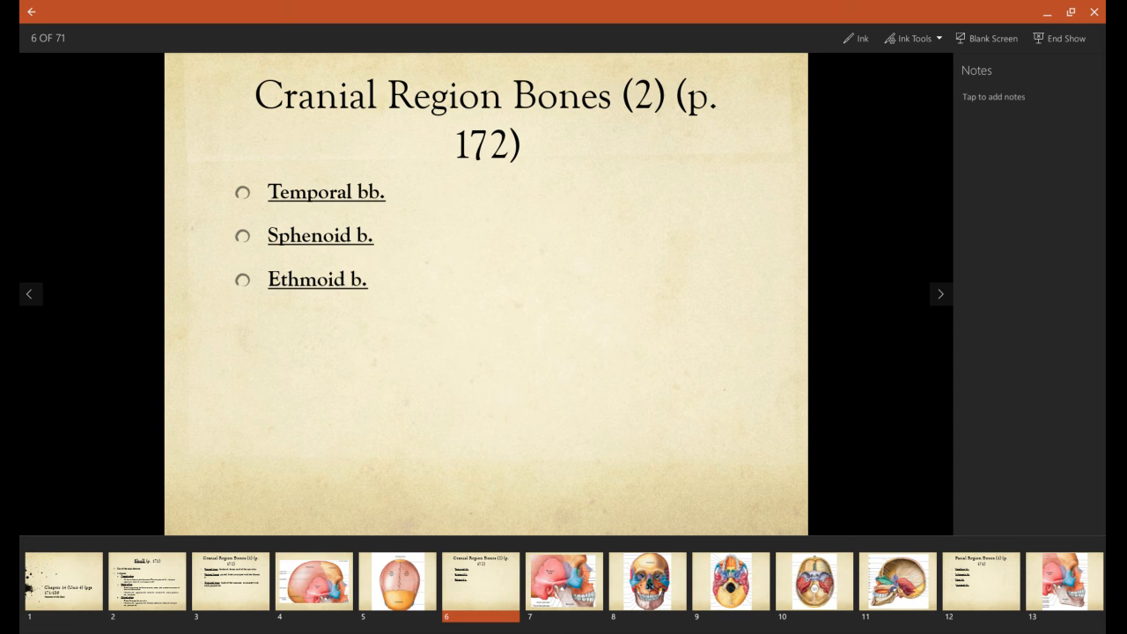
Advance to slide 7, labelling the temporal bone, styloid and zygomatic processes
left_click(941, 294)
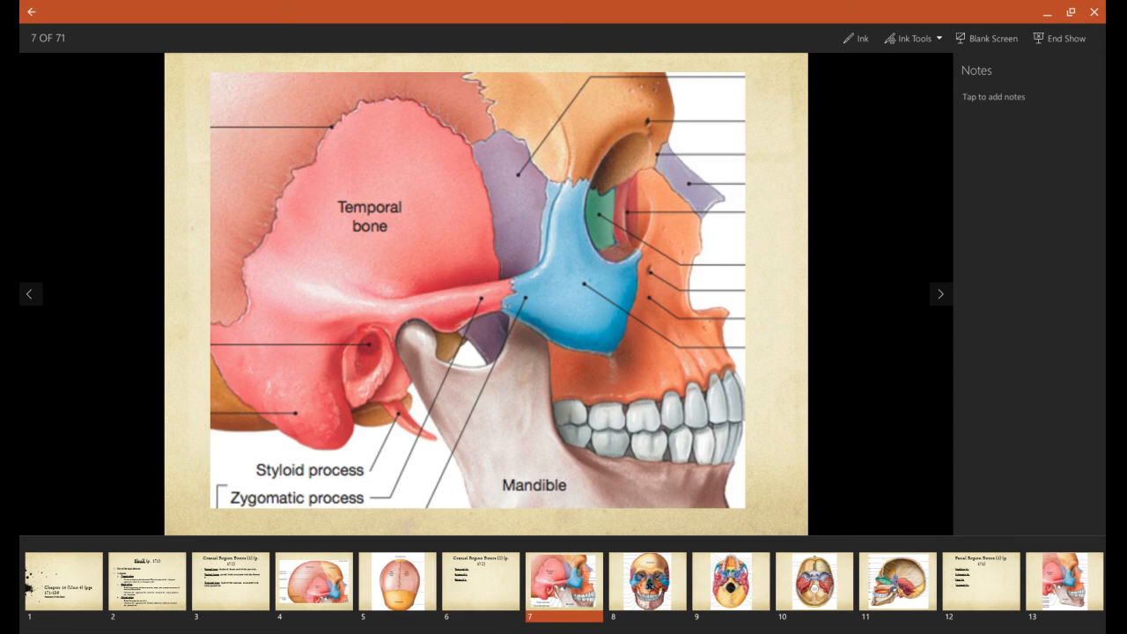
mouse_move(297, 283)
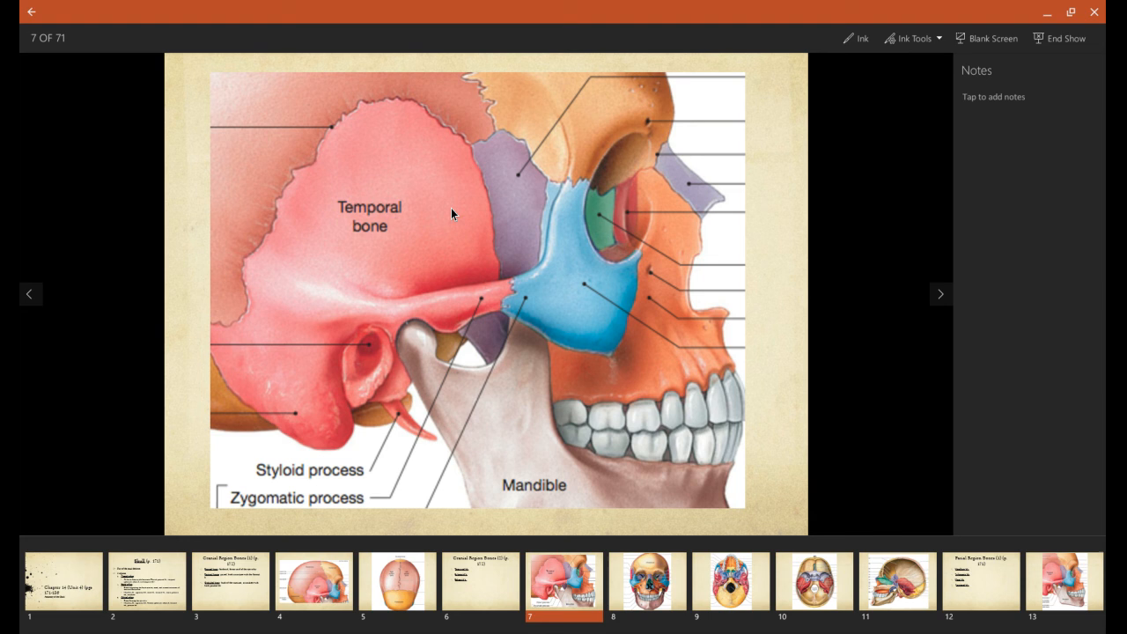
mouse_move(326, 342)
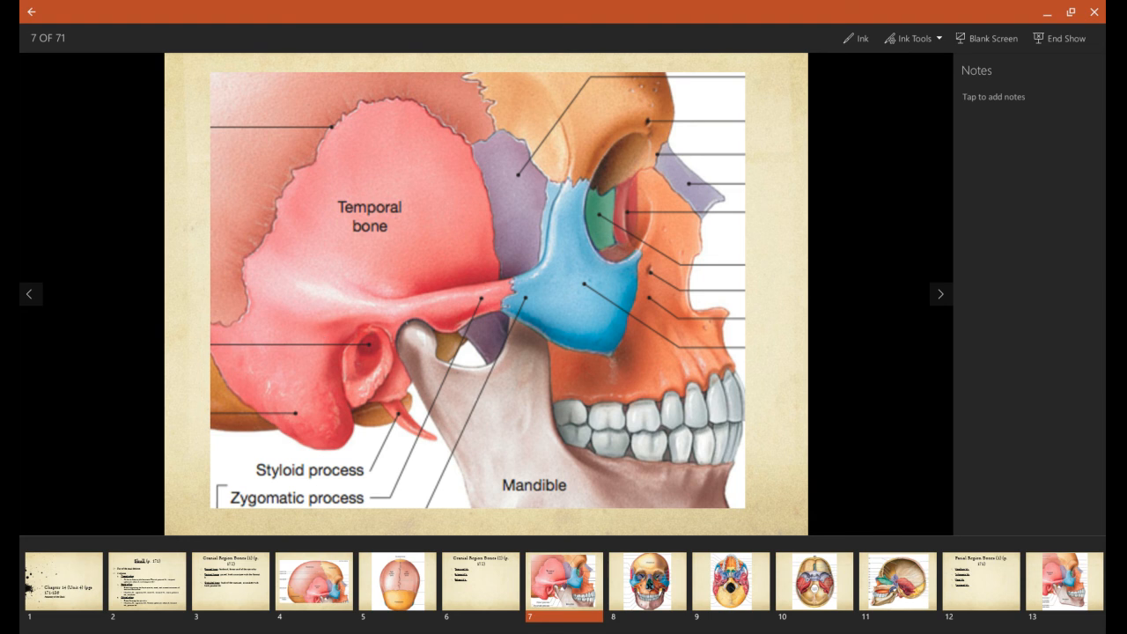
mouse_move(493, 183)
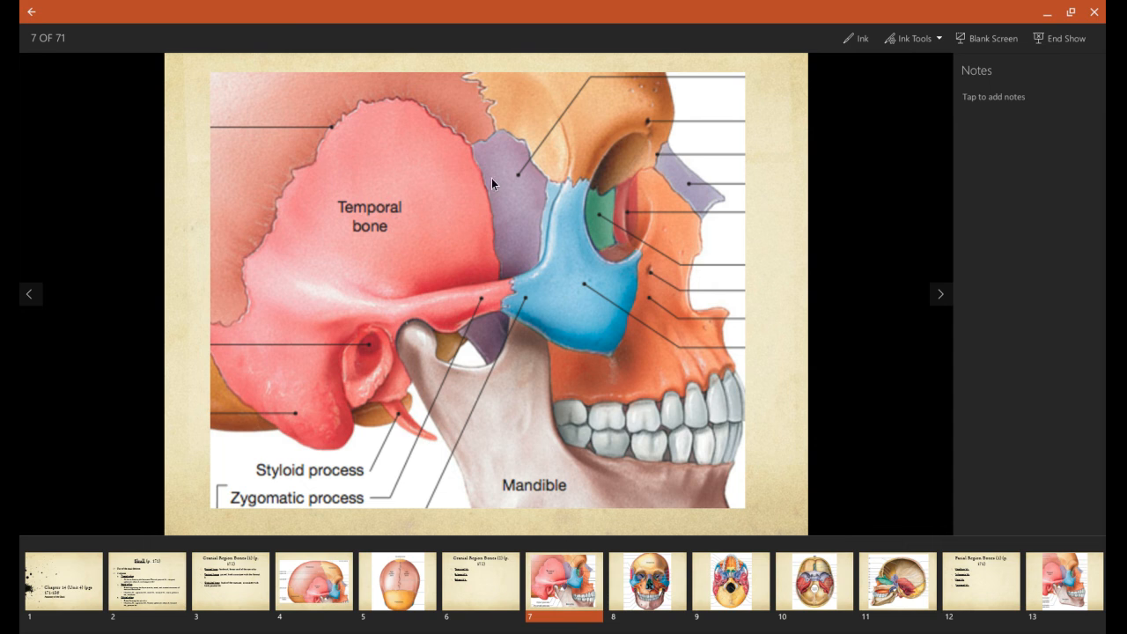
mouse_move(524, 212)
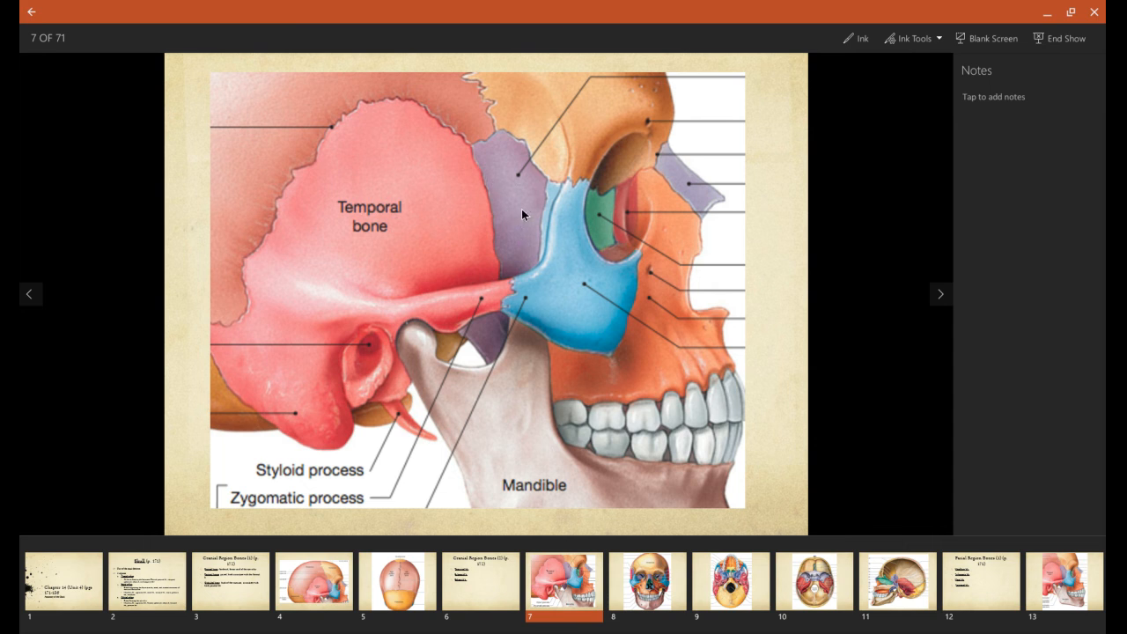
mouse_move(613, 201)
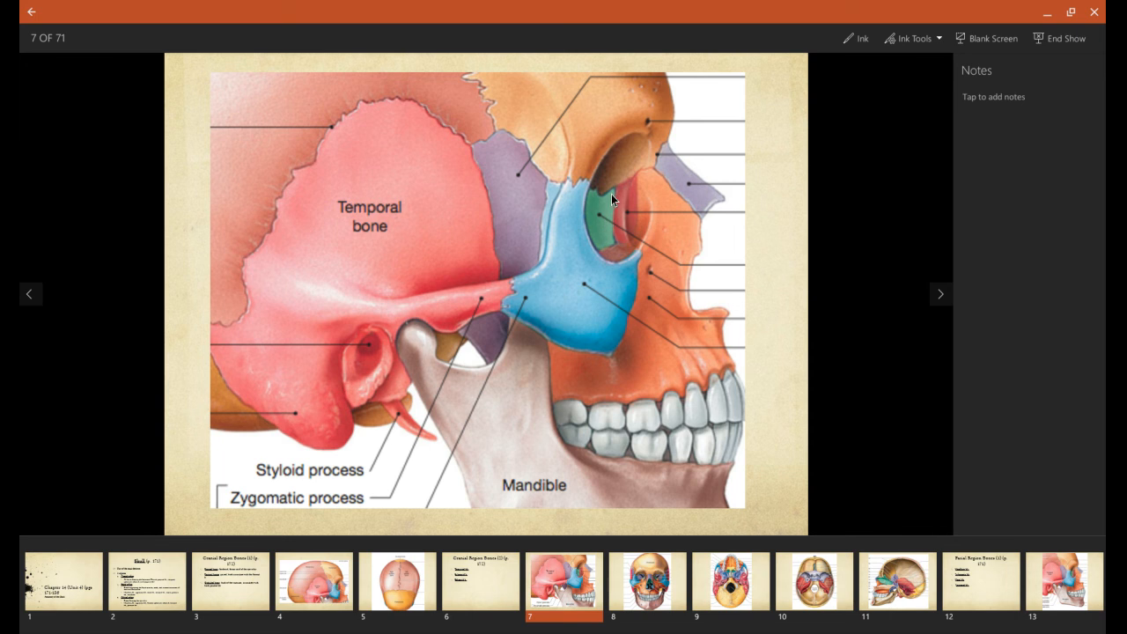
mouse_move(609, 192)
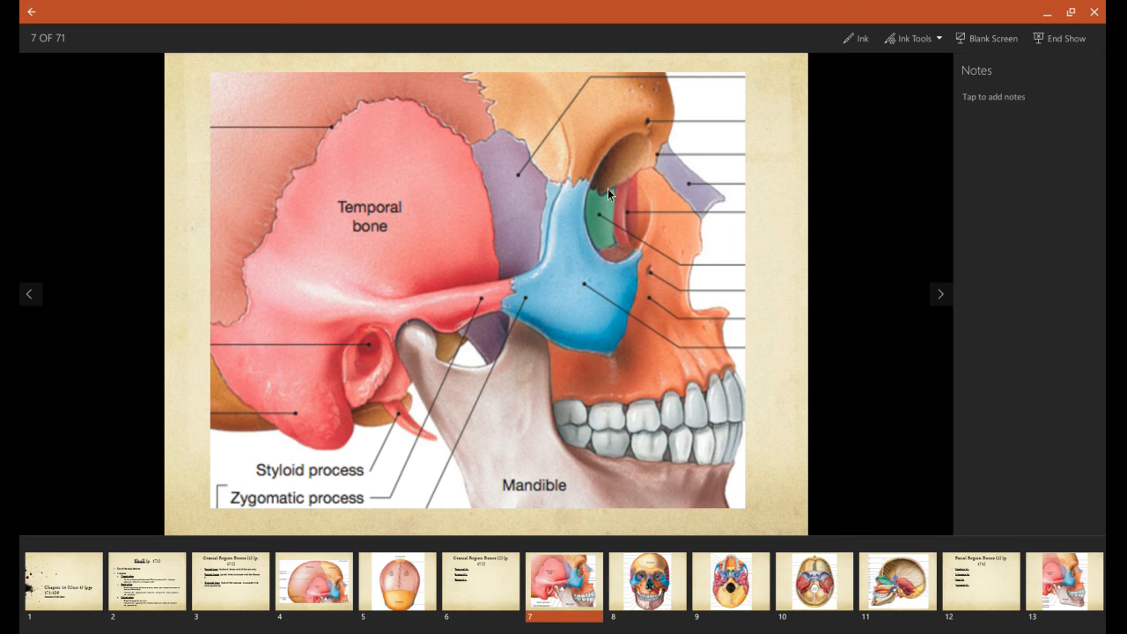
mouse_move(595, 231)
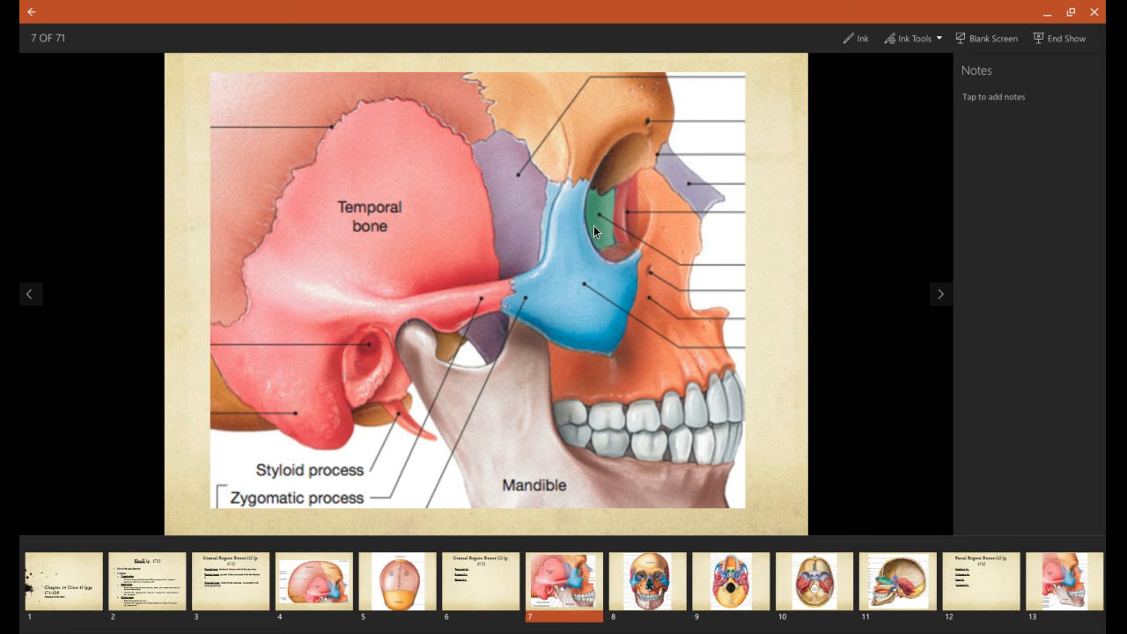
Advance to slide 8, the front-view skull diagram labelling the frontal bone
left_click(940, 294)
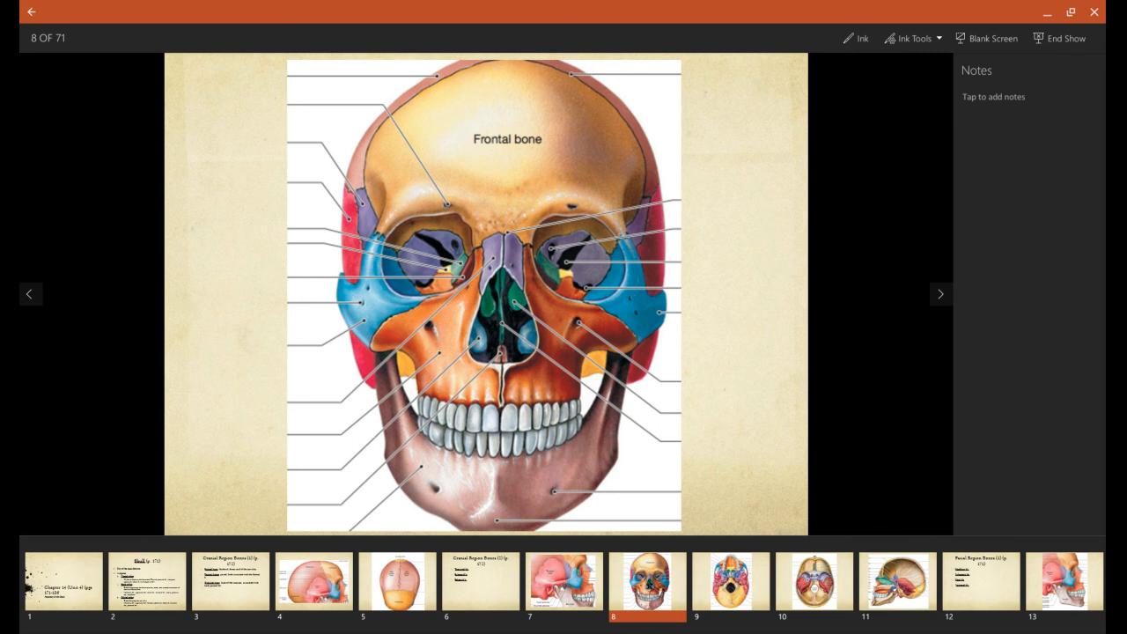
mouse_move(447, 256)
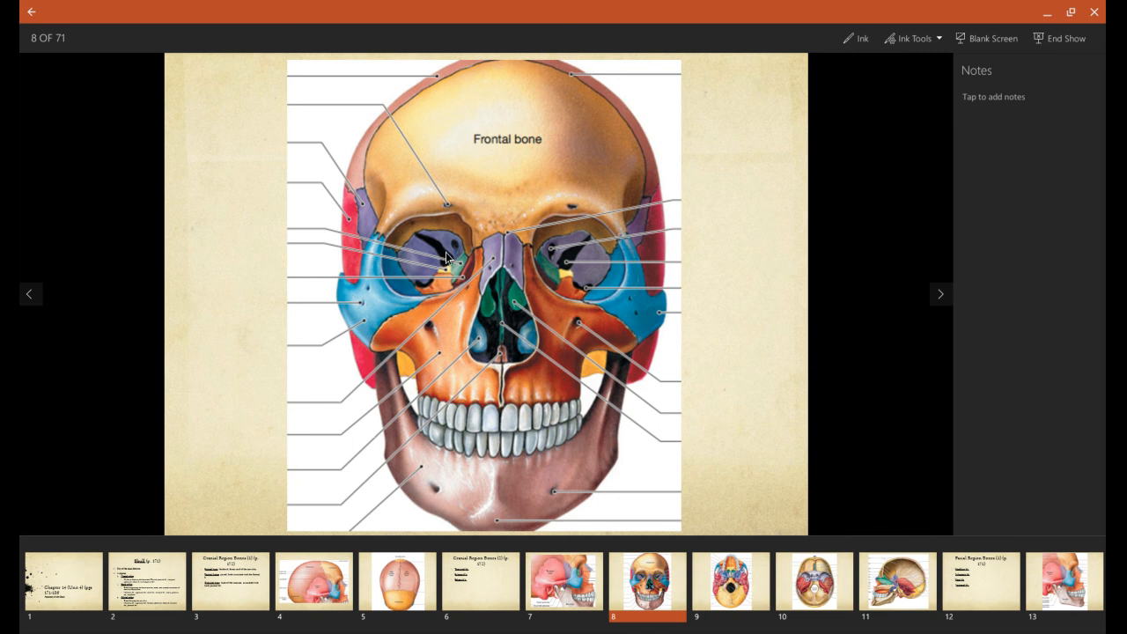
mouse_move(365, 211)
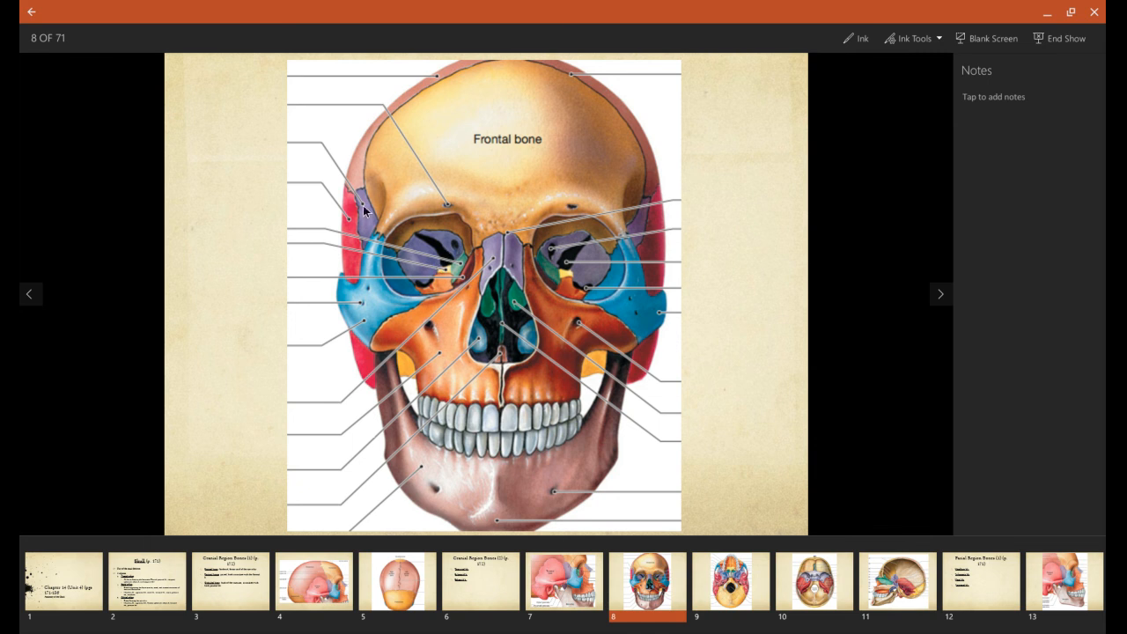
mouse_move(447, 243)
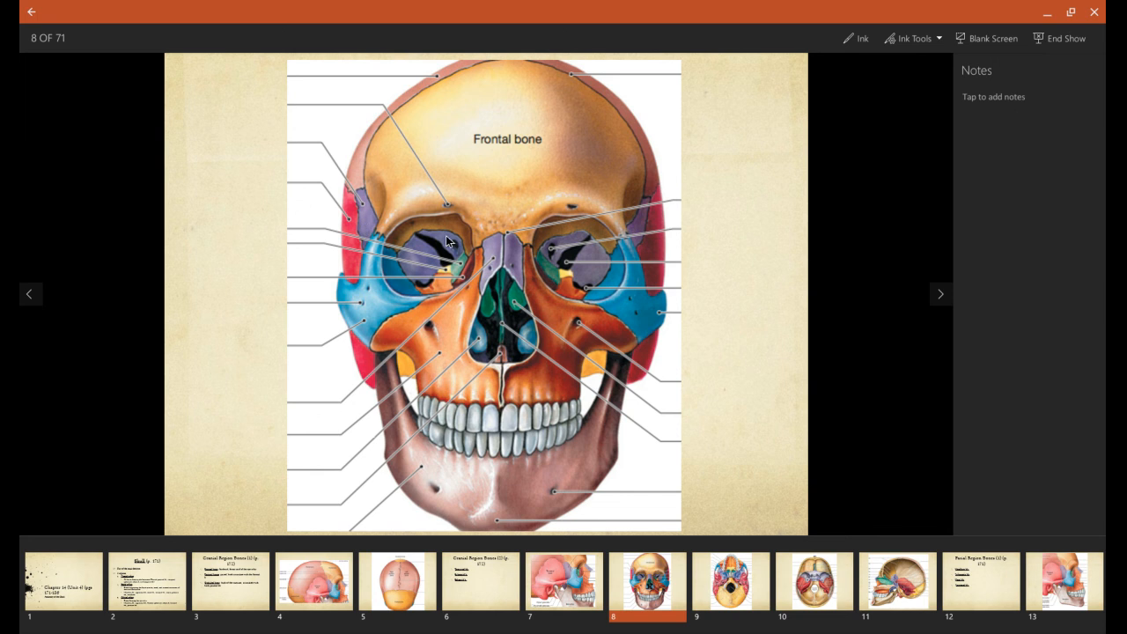
mouse_move(431, 244)
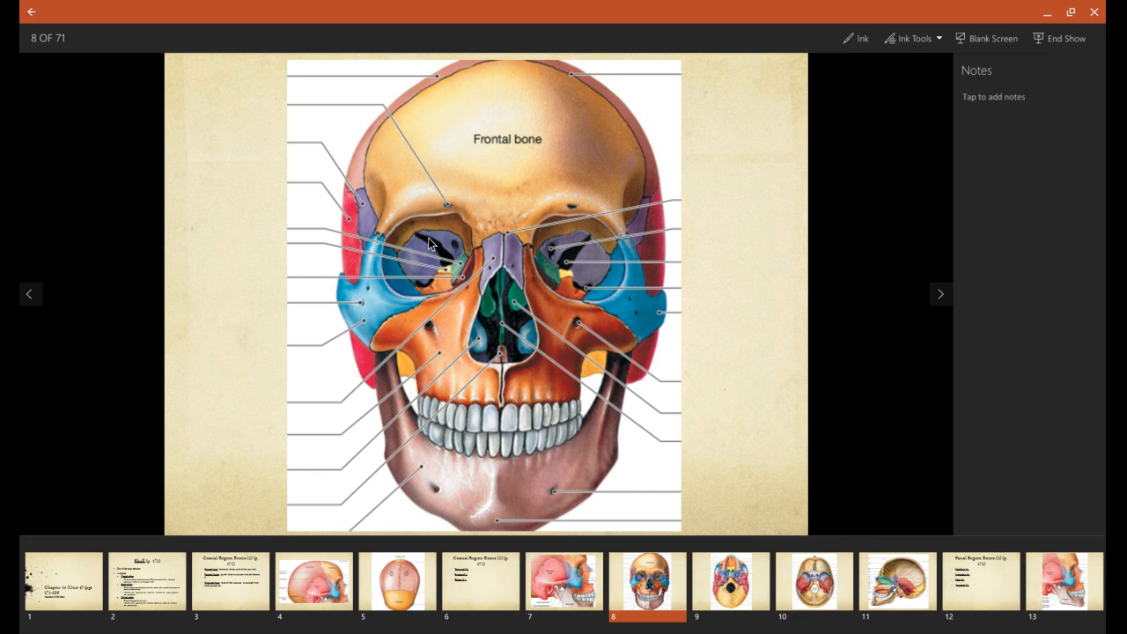
mouse_move(592, 255)
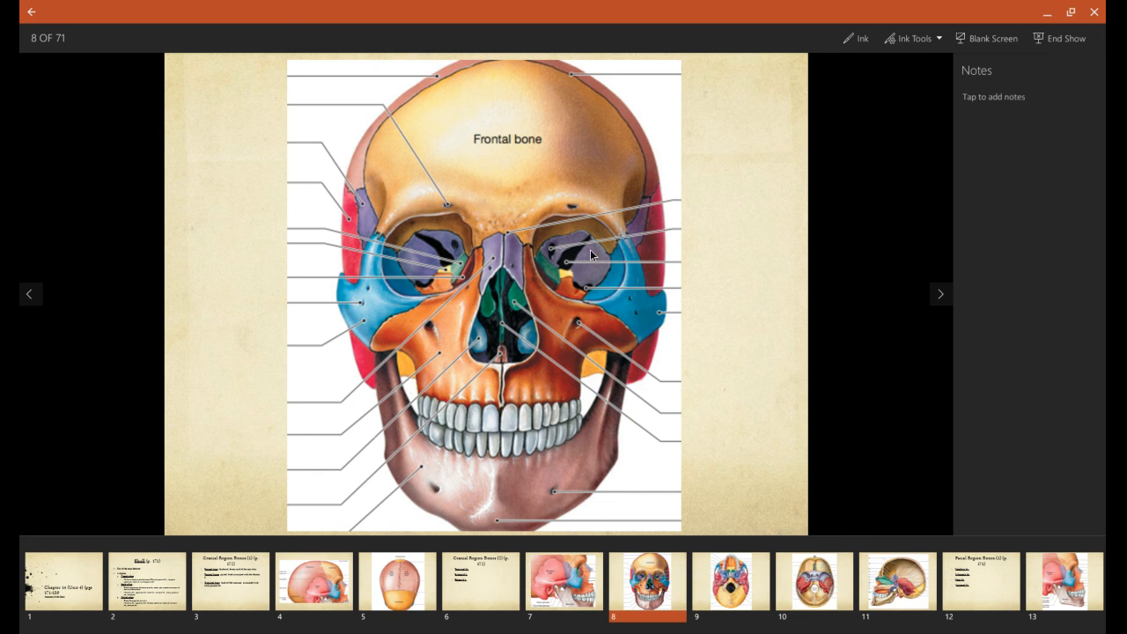
mouse_move(557, 271)
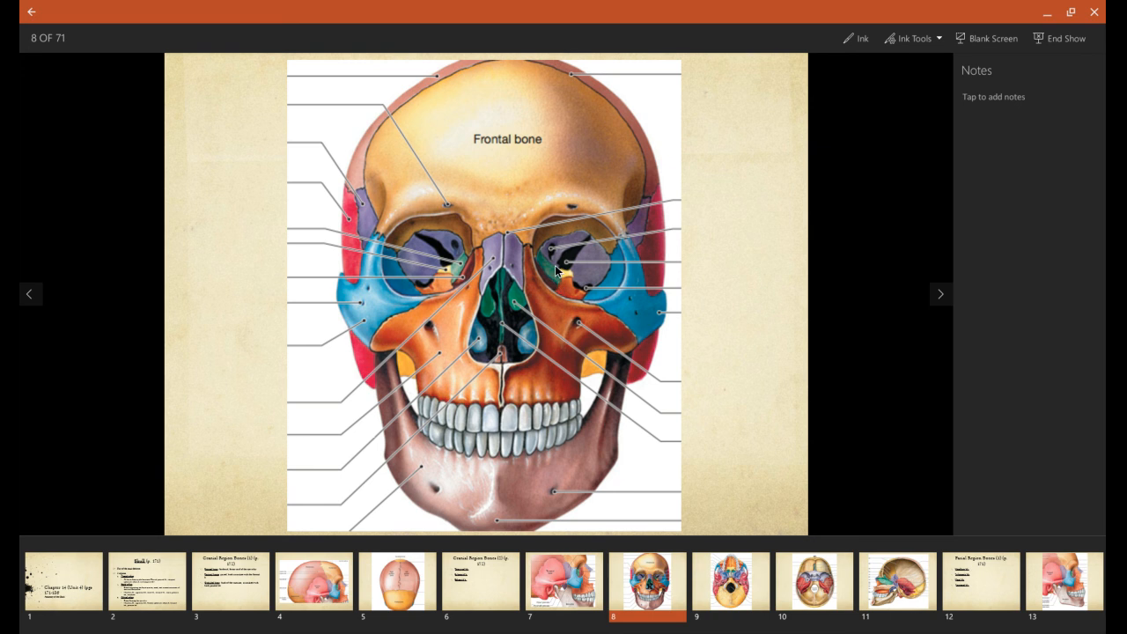
mouse_move(446, 275)
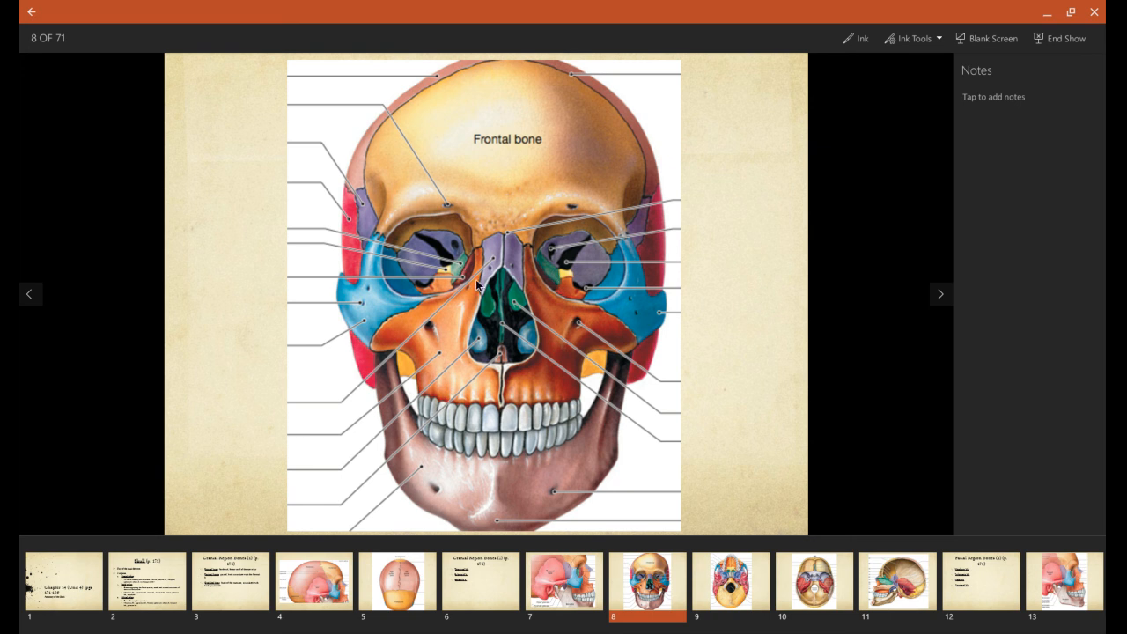
mouse_move(504, 292)
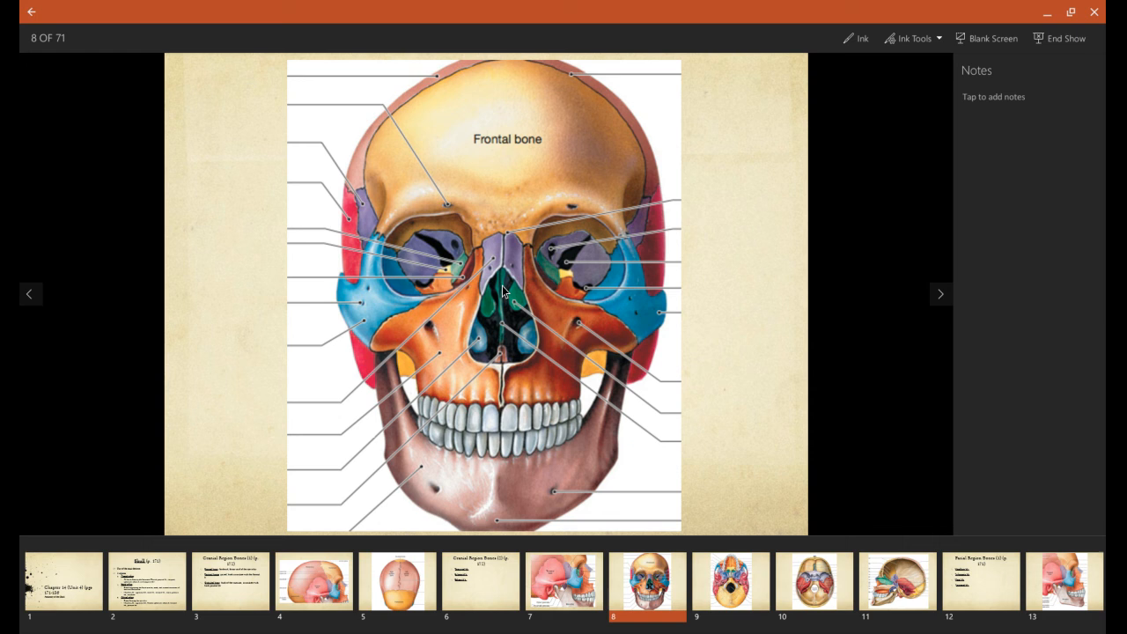
Advance to slide 9, the underside view of the skull with the occipital opening
left_click(941, 294)
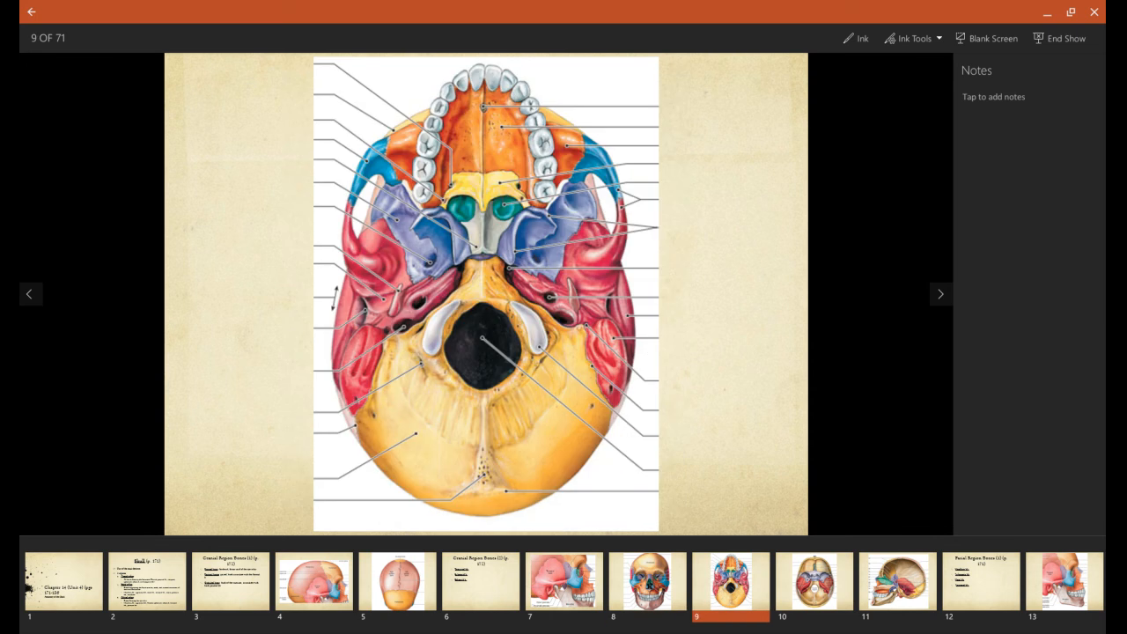
mouse_move(397, 209)
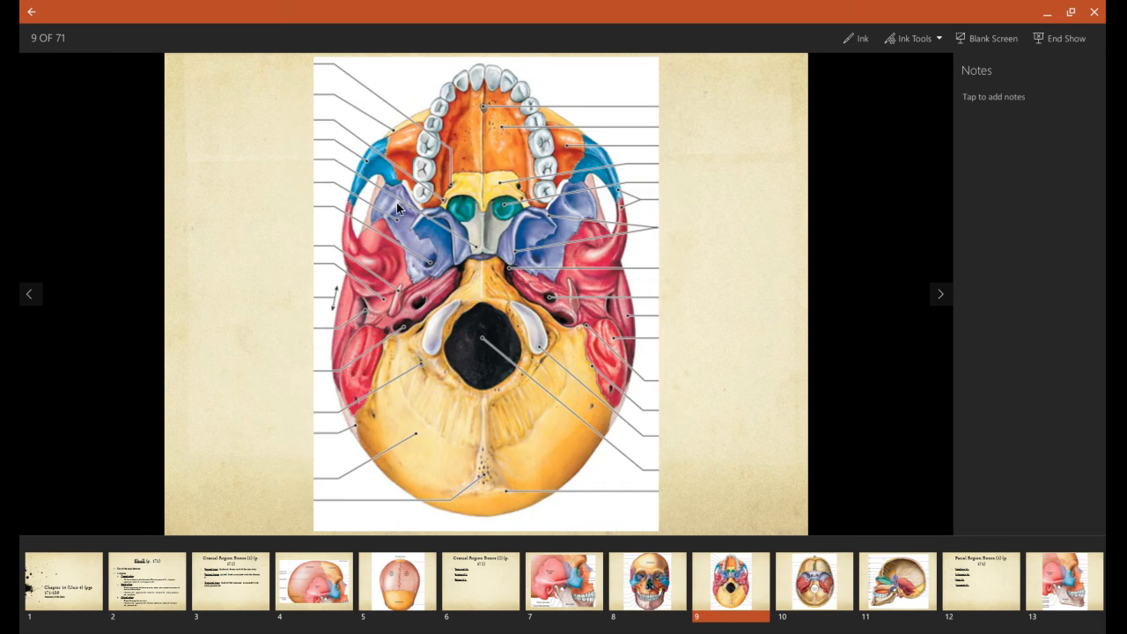
mouse_move(421, 231)
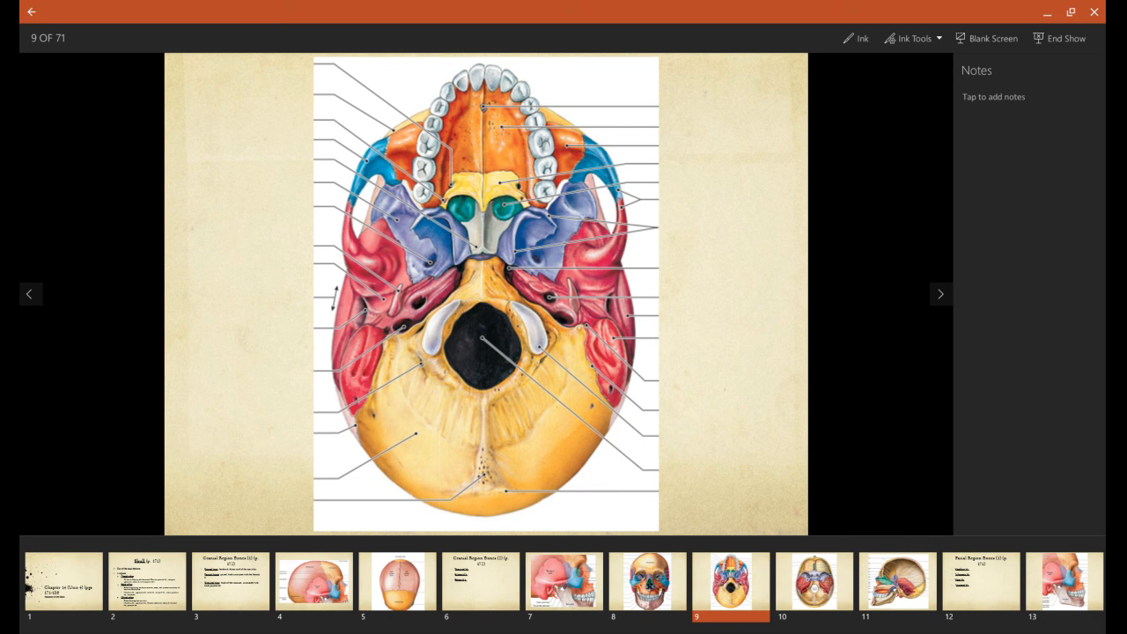
mouse_move(455, 251)
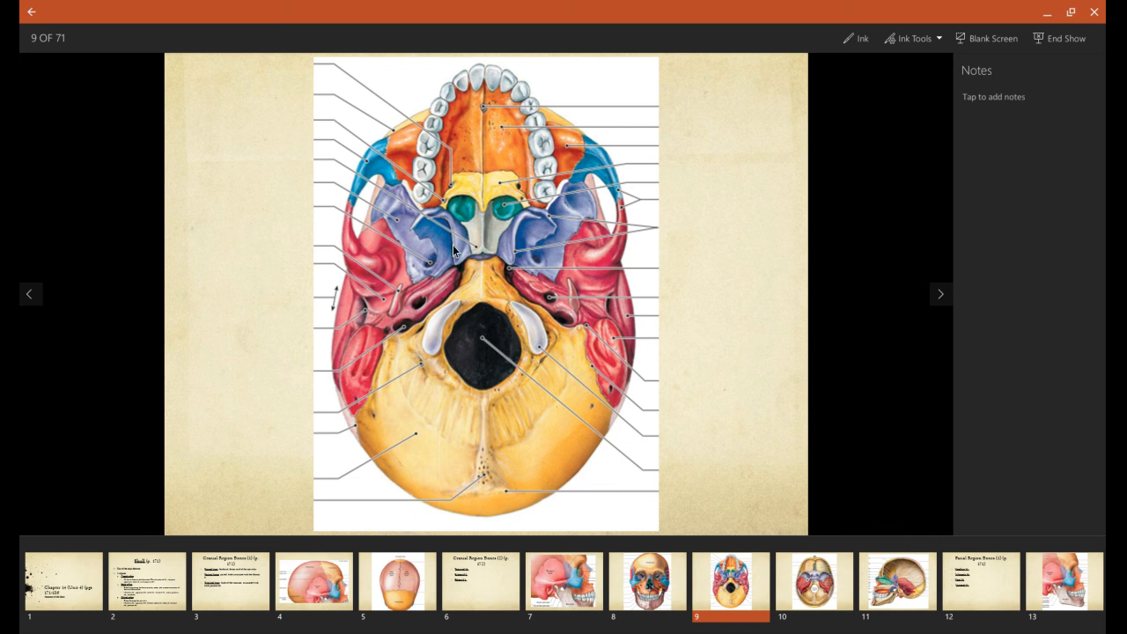
mouse_move(510, 245)
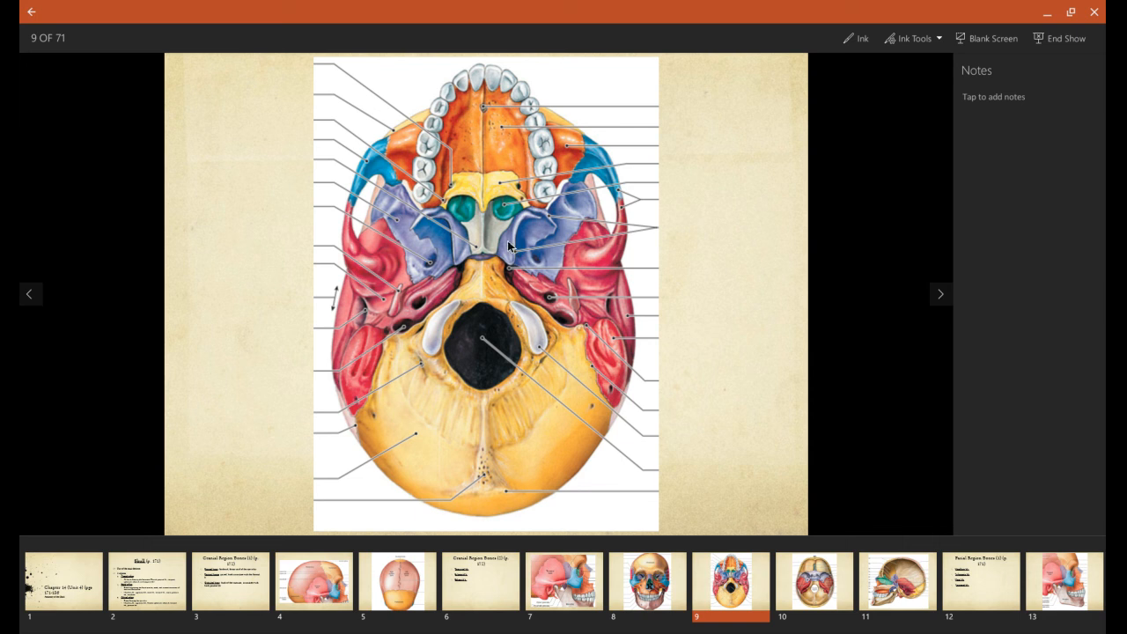
mouse_move(459, 219)
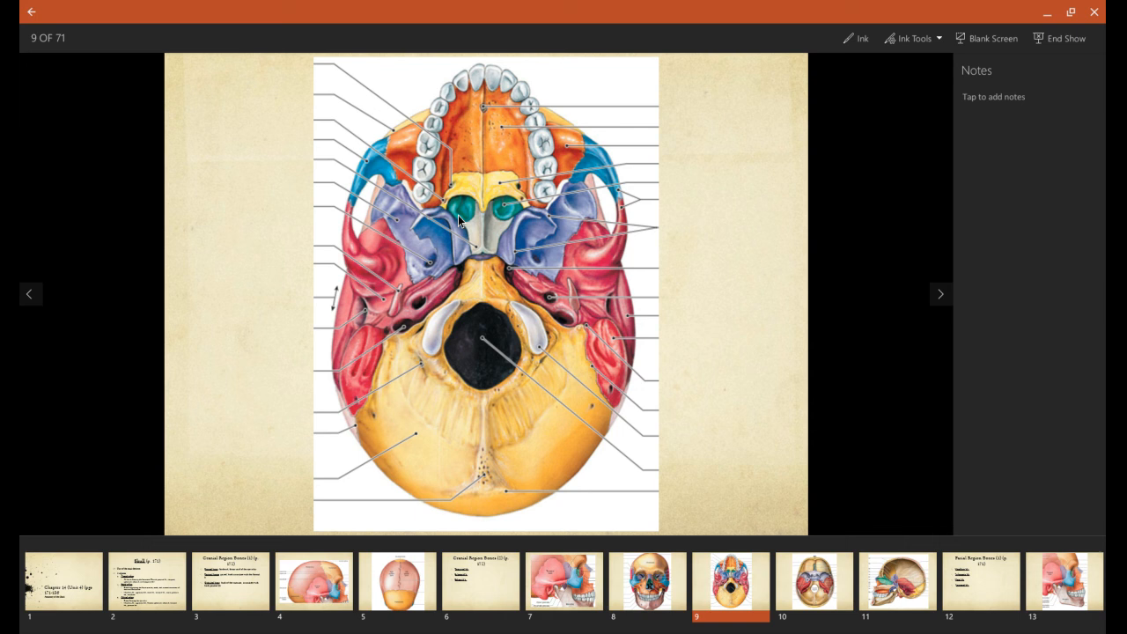
mouse_move(465, 215)
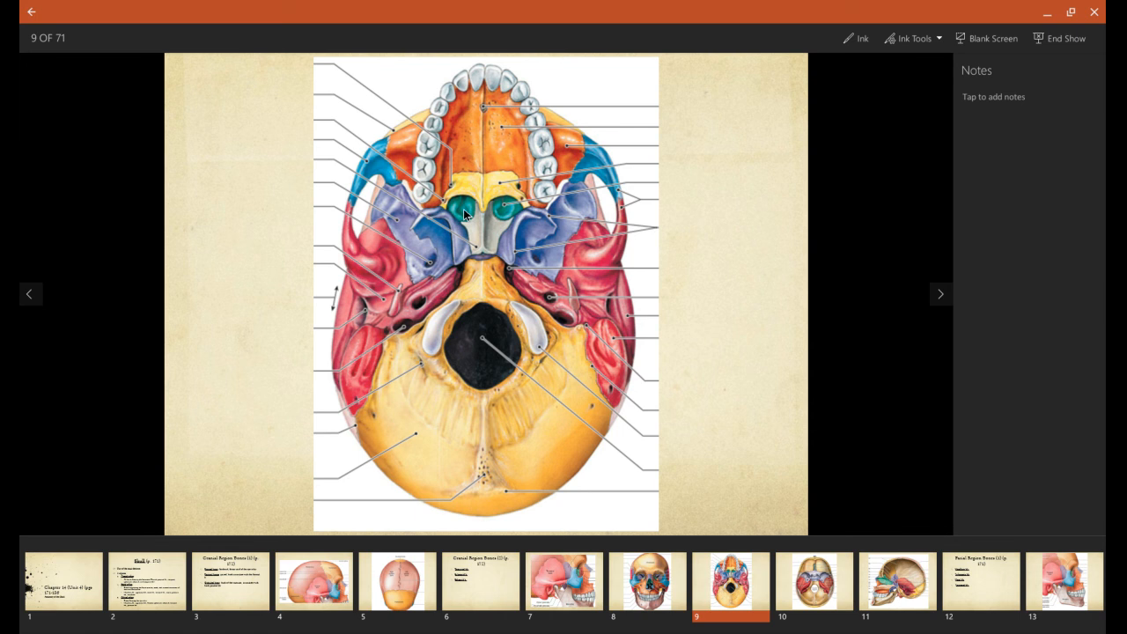
Advance to slide 10, the cranial floor interior view labelling the foramen magnum
left_click(940, 293)
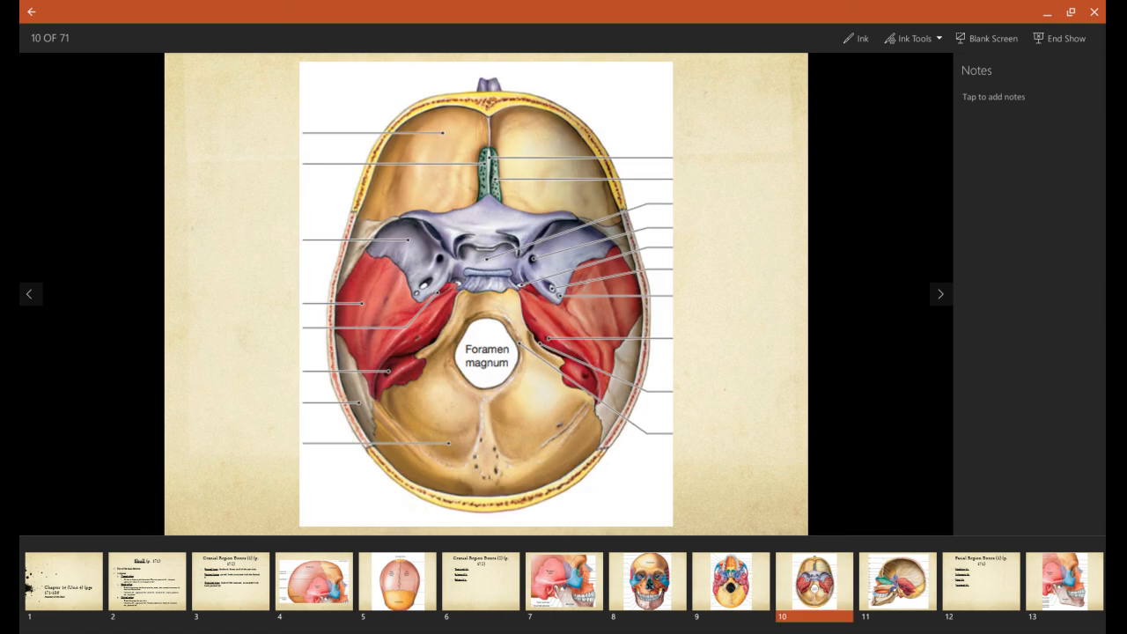
mouse_move(515, 165)
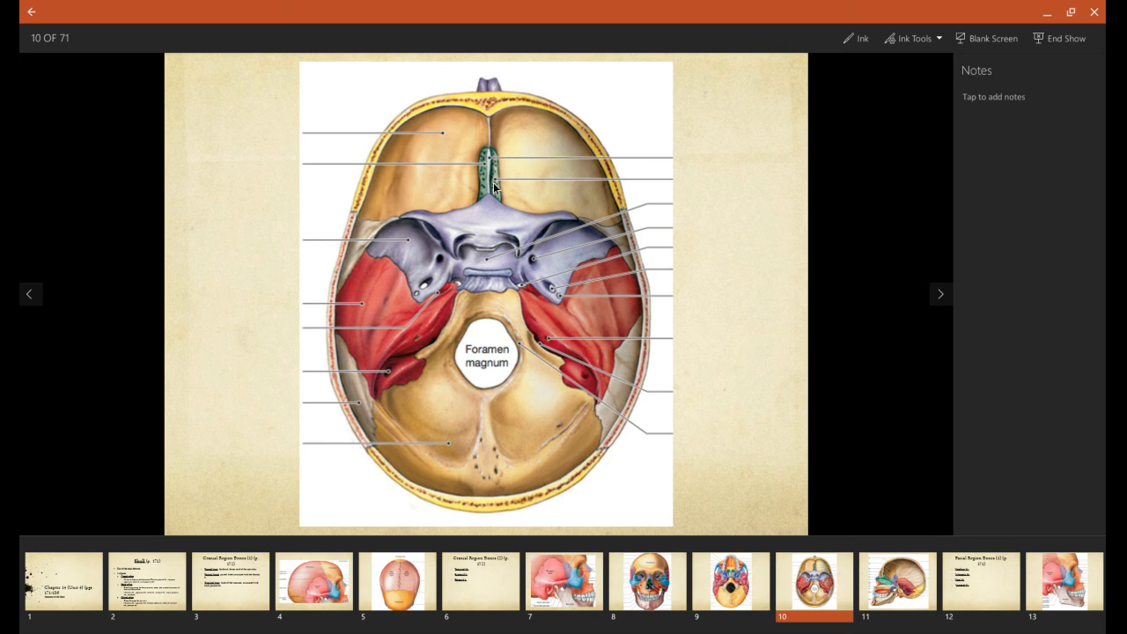
Advance to slide 11, the sagittal skull section labelling internal cranial and facial bones
left_click(939, 293)
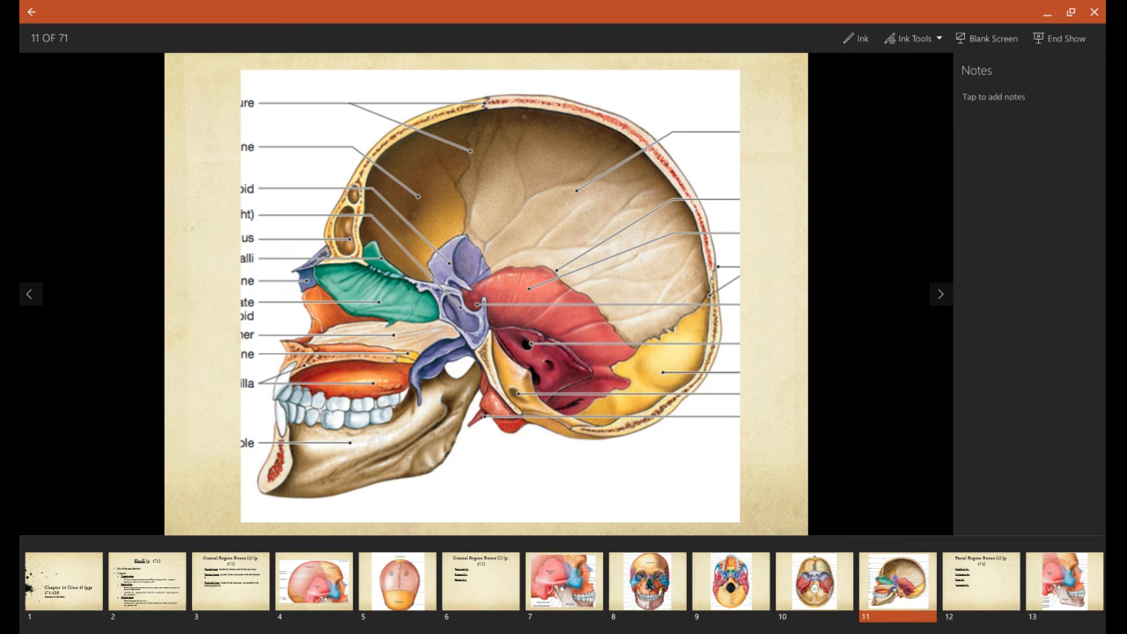
mouse_move(403, 248)
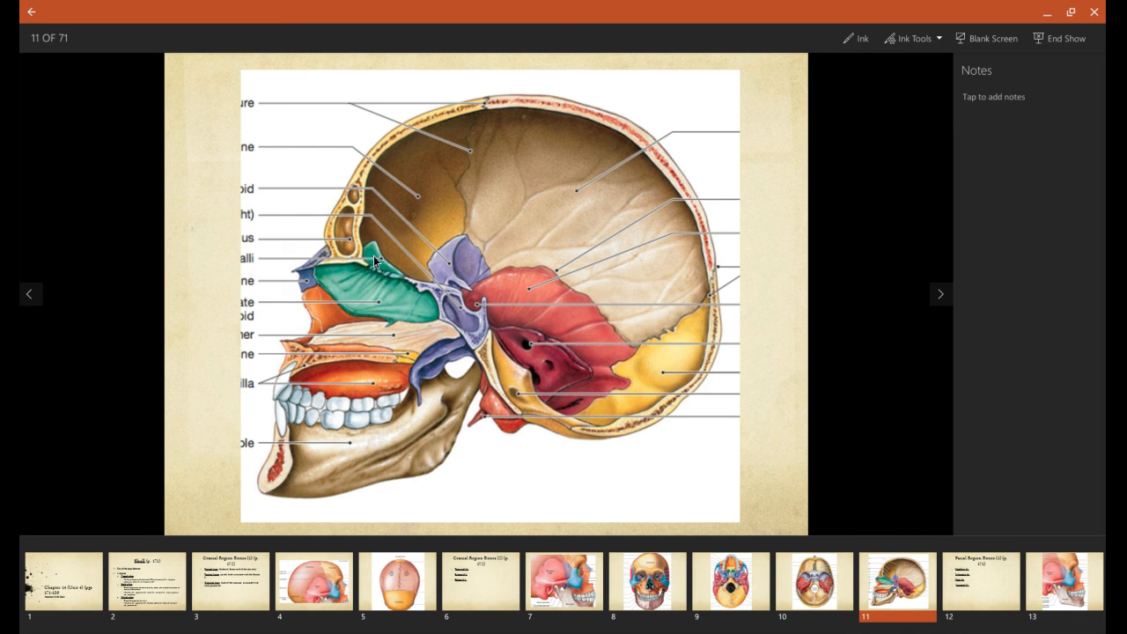
mouse_move(452, 308)
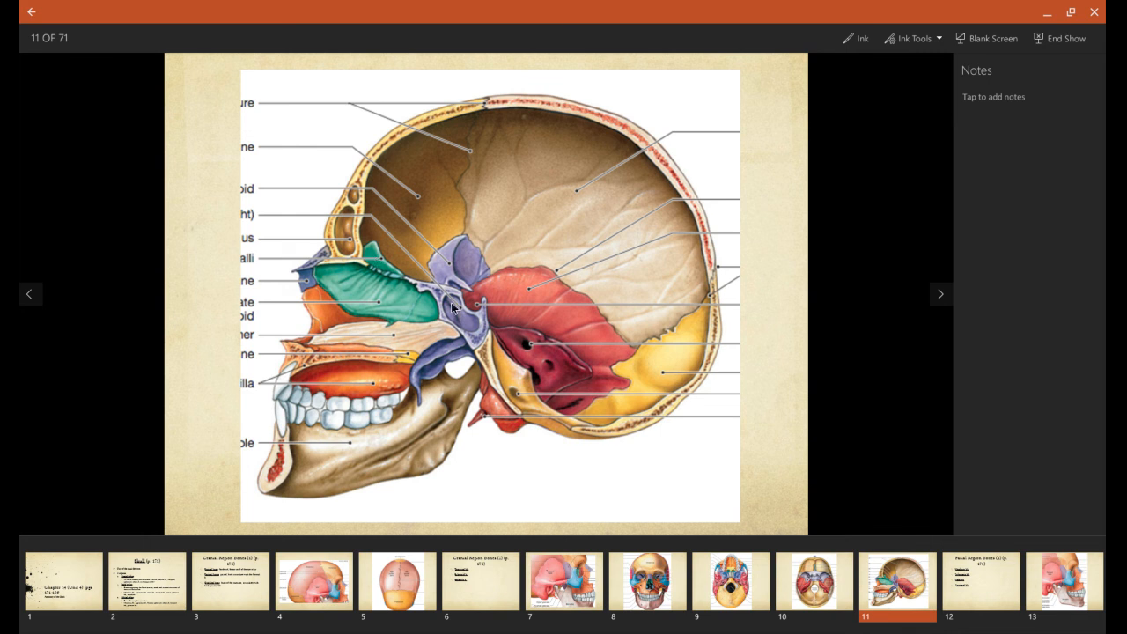
mouse_move(444, 287)
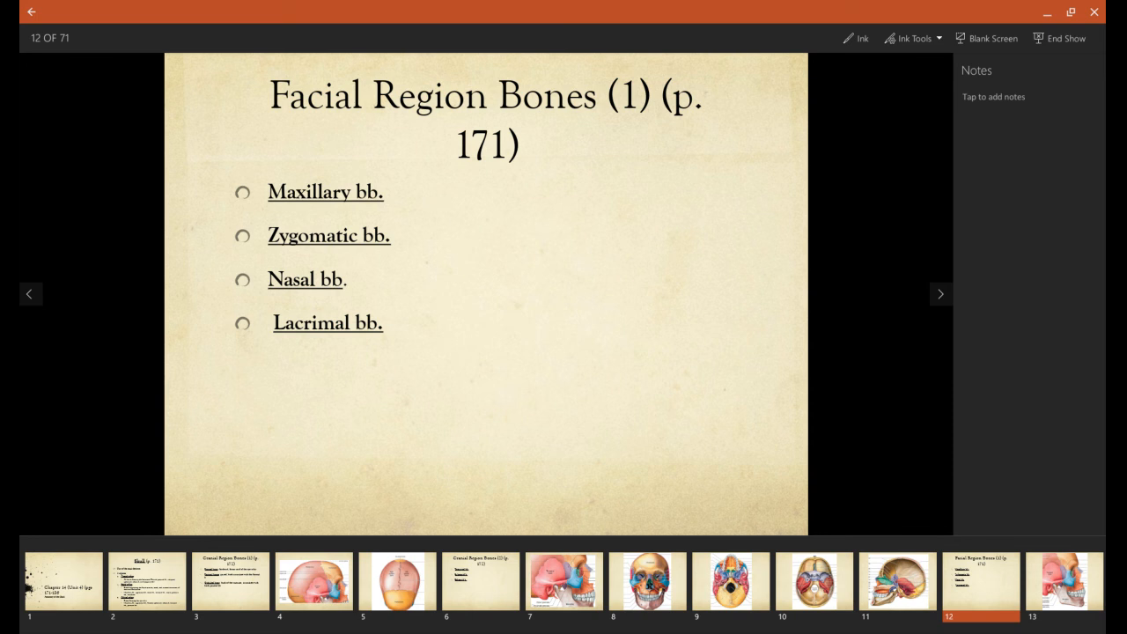
Advance to slide 13, the lateral facial diagram labelling temporal bone and mandible
left_click(941, 293)
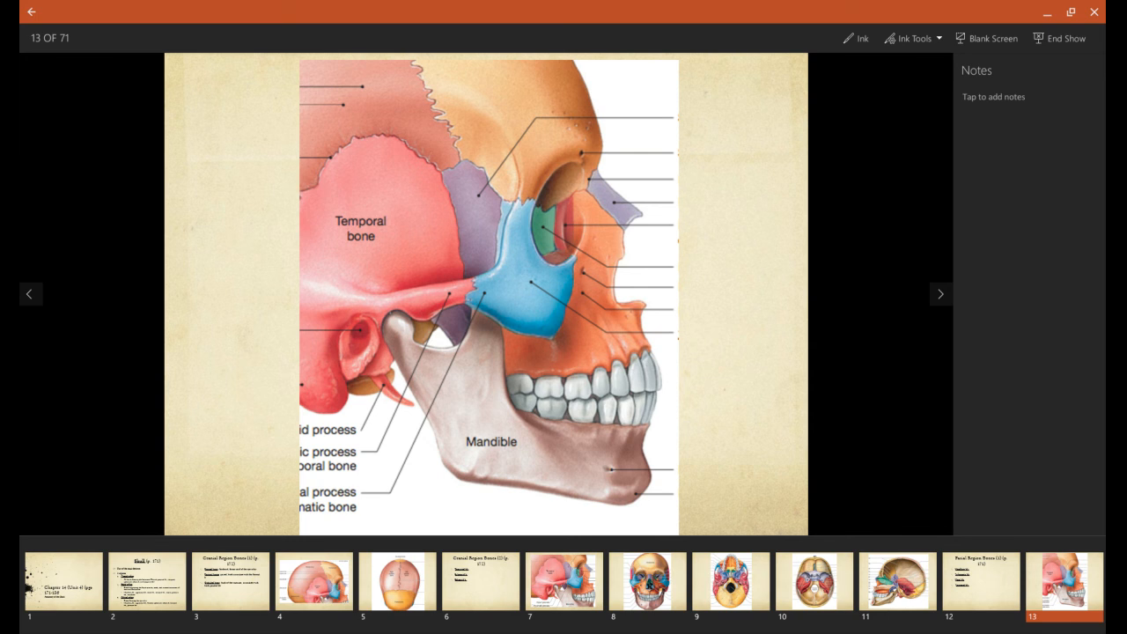
mouse_move(535, 282)
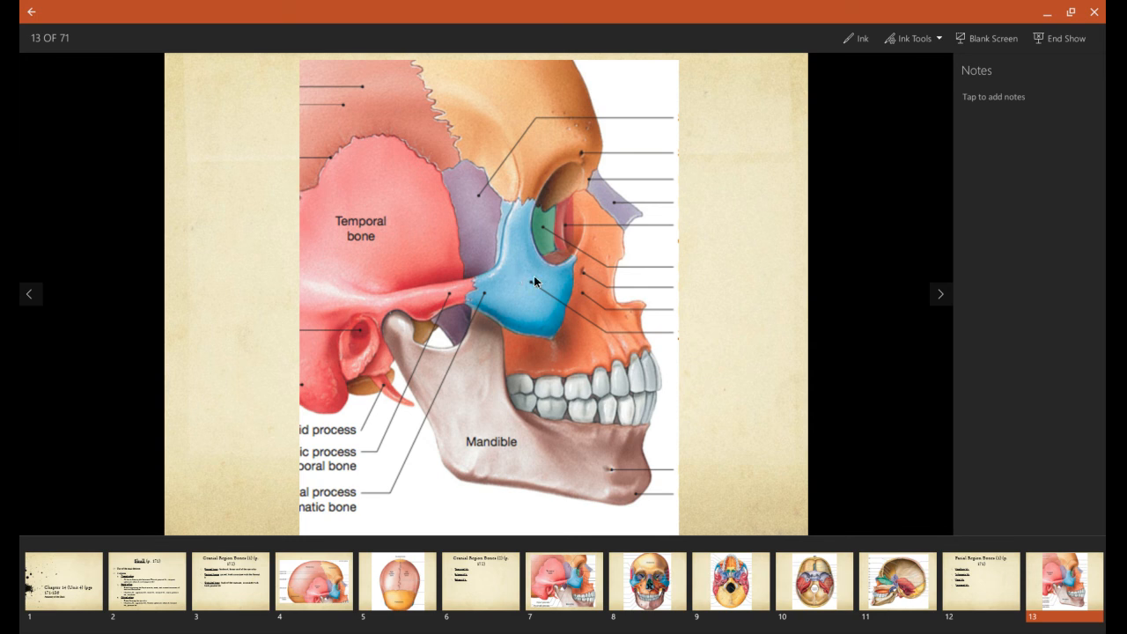
mouse_move(529, 292)
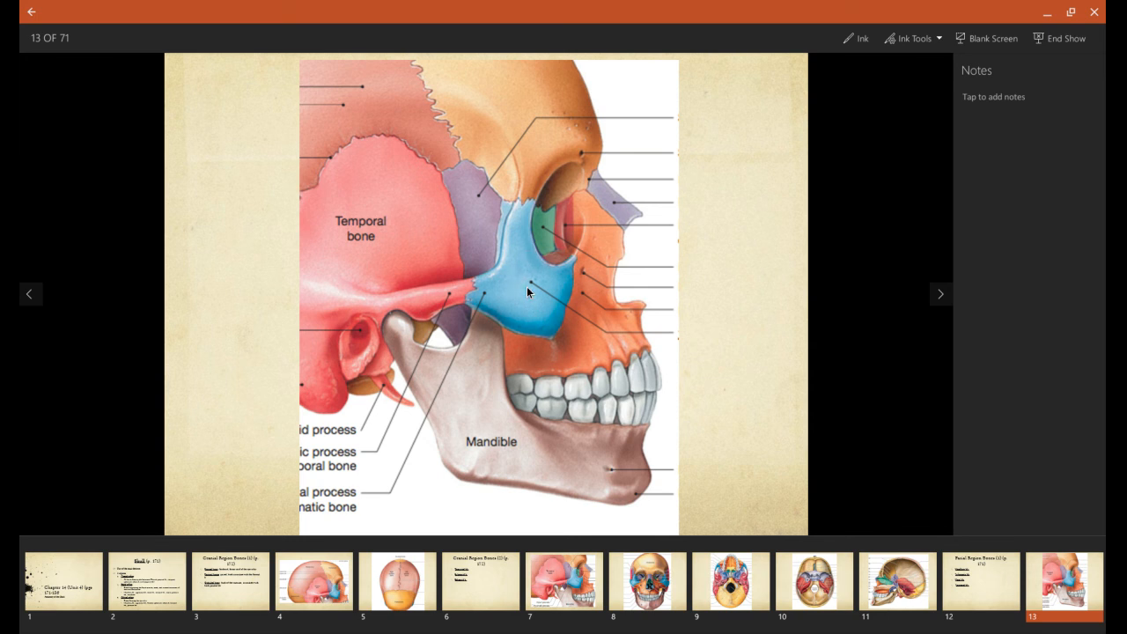
mouse_move(601, 300)
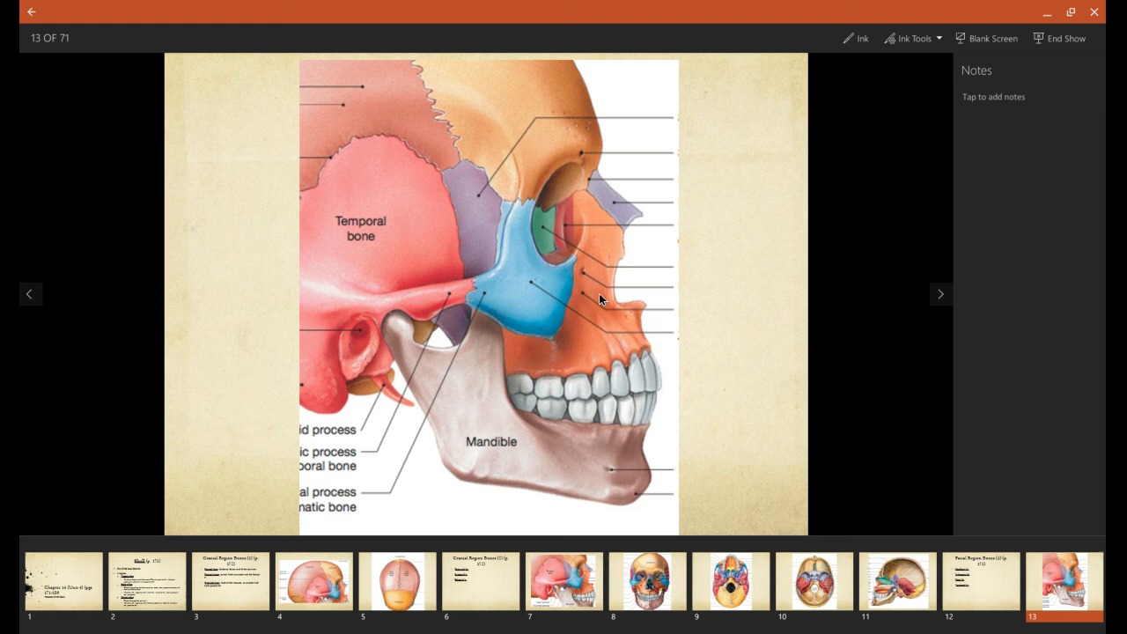
mouse_move(582, 353)
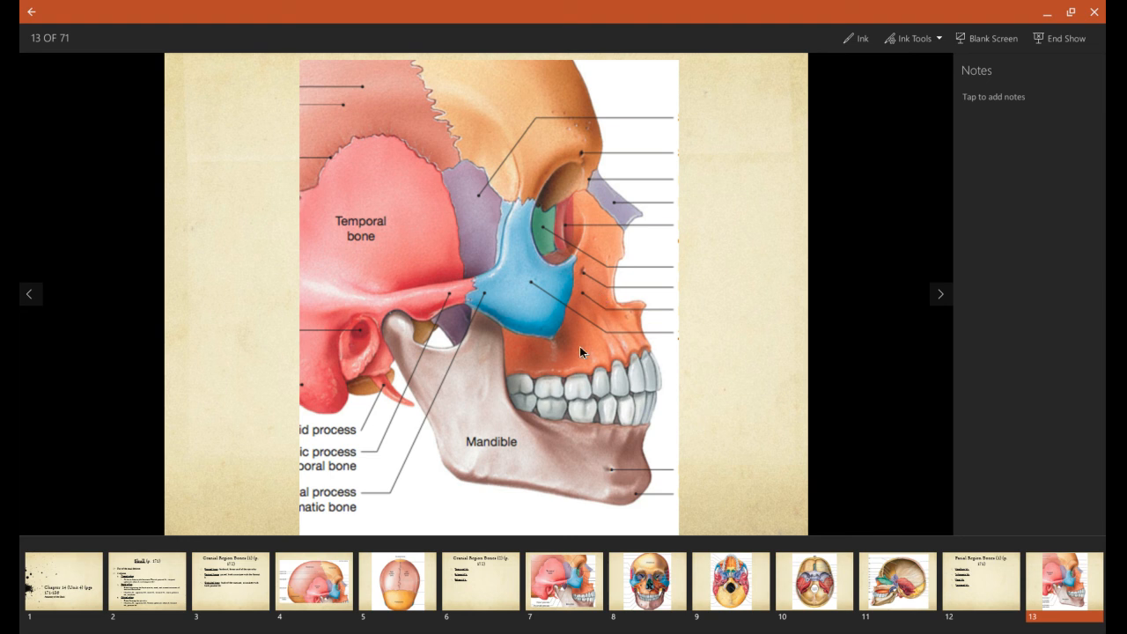
mouse_move(619, 211)
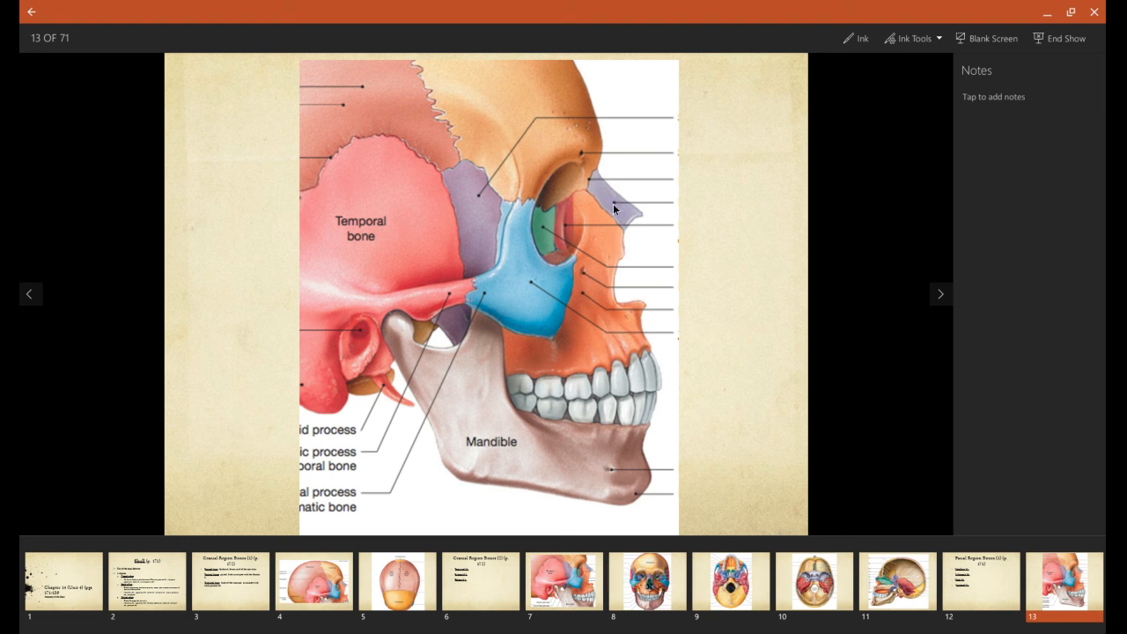
mouse_move(583, 214)
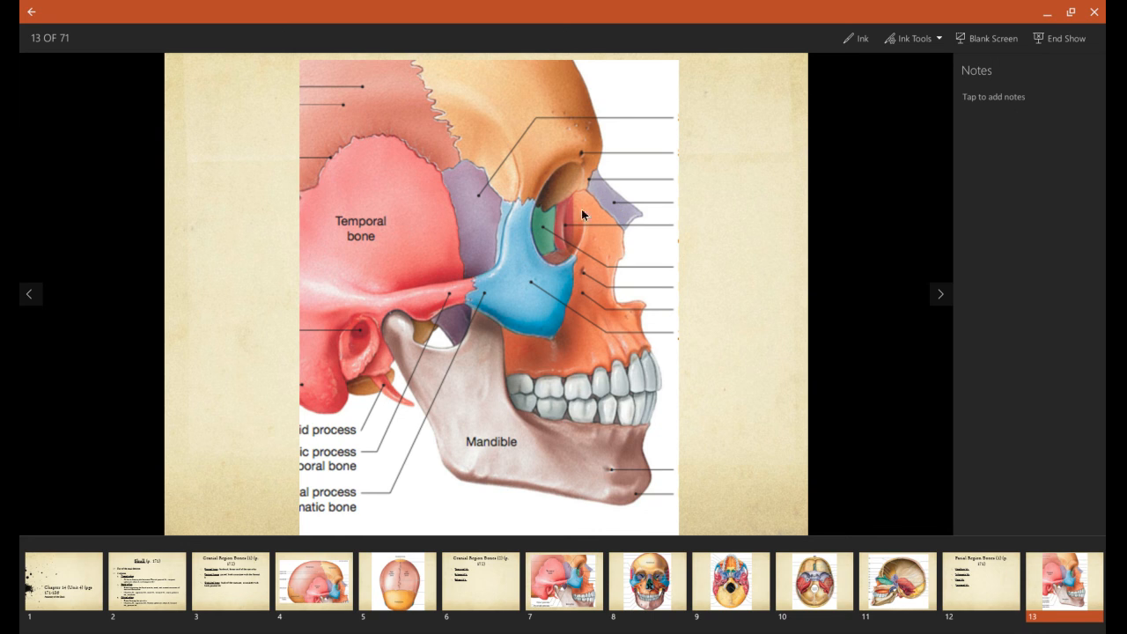
mouse_move(557, 225)
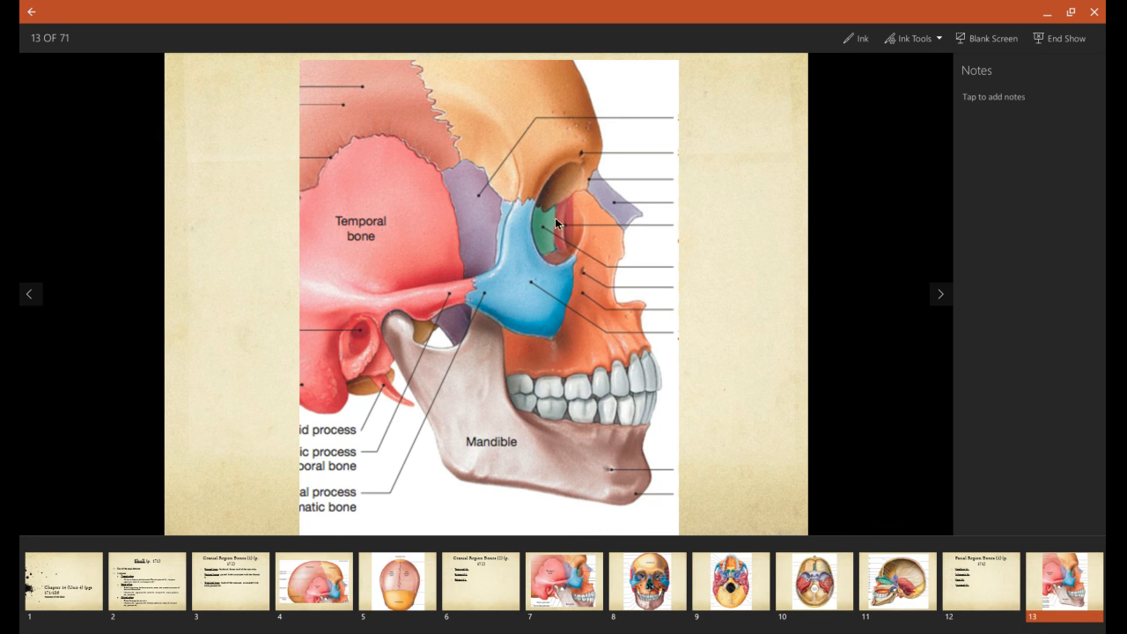
mouse_move(566, 231)
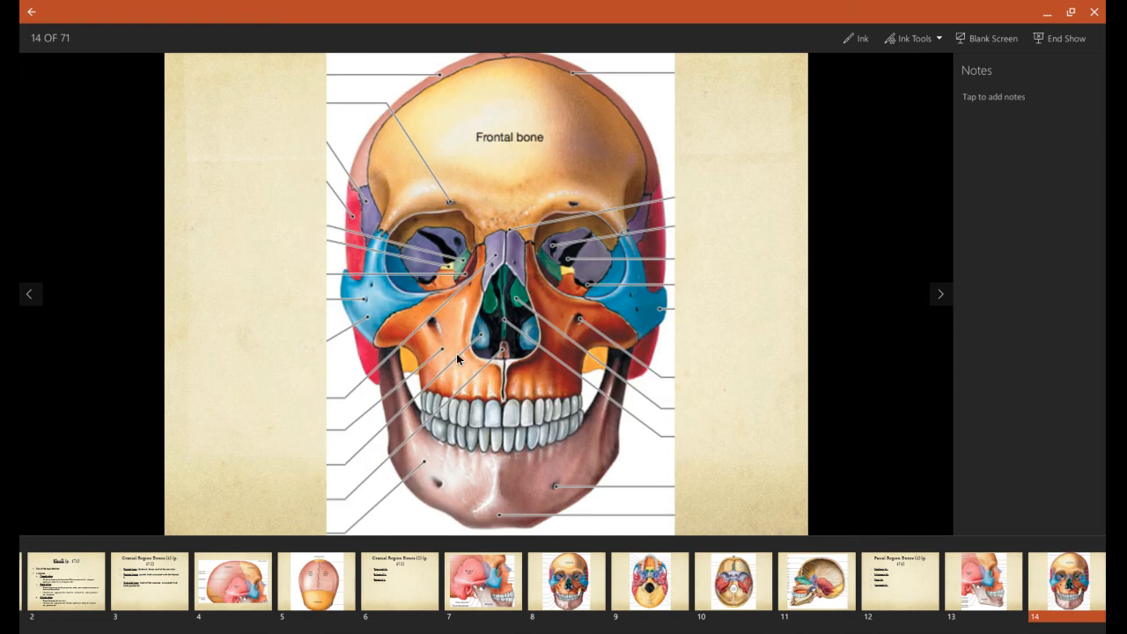
mouse_move(499, 382)
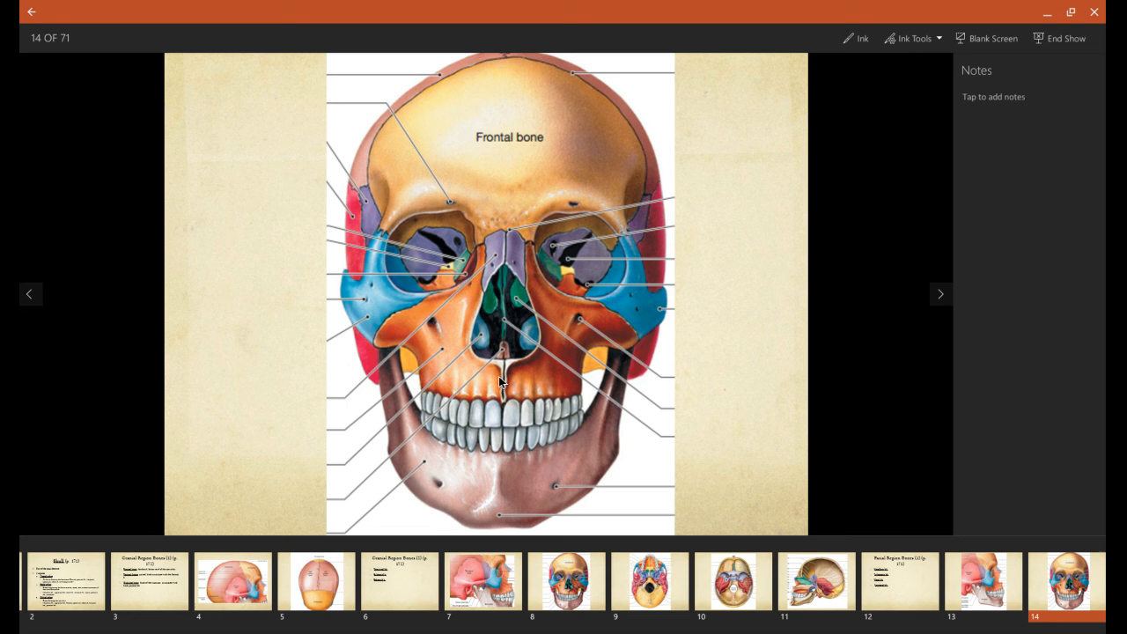
mouse_move(513, 258)
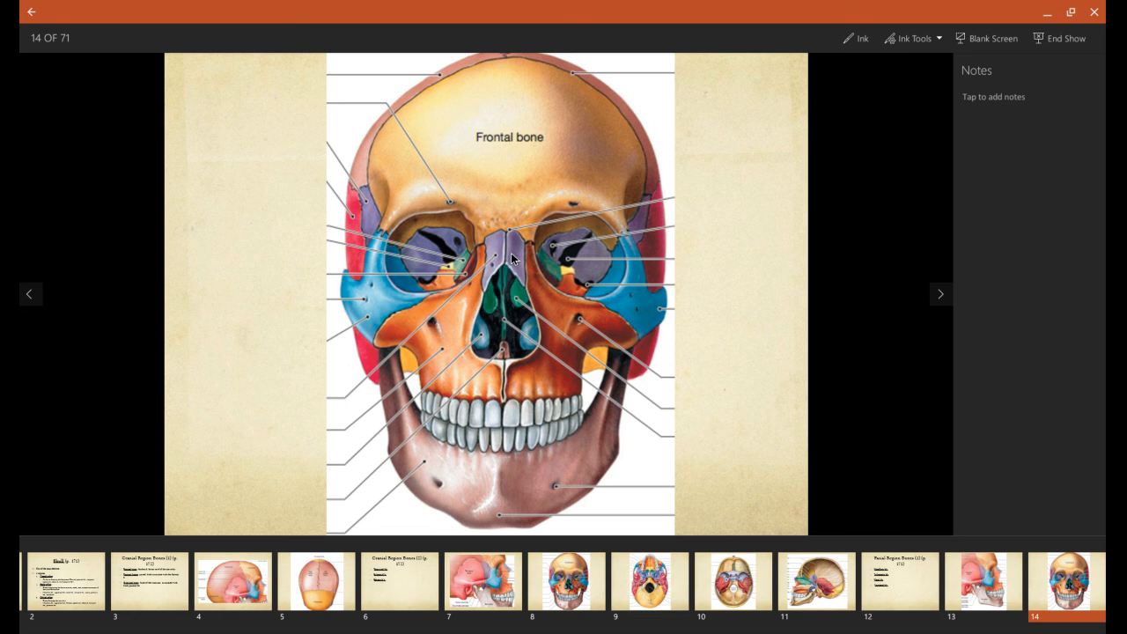
mouse_move(522, 409)
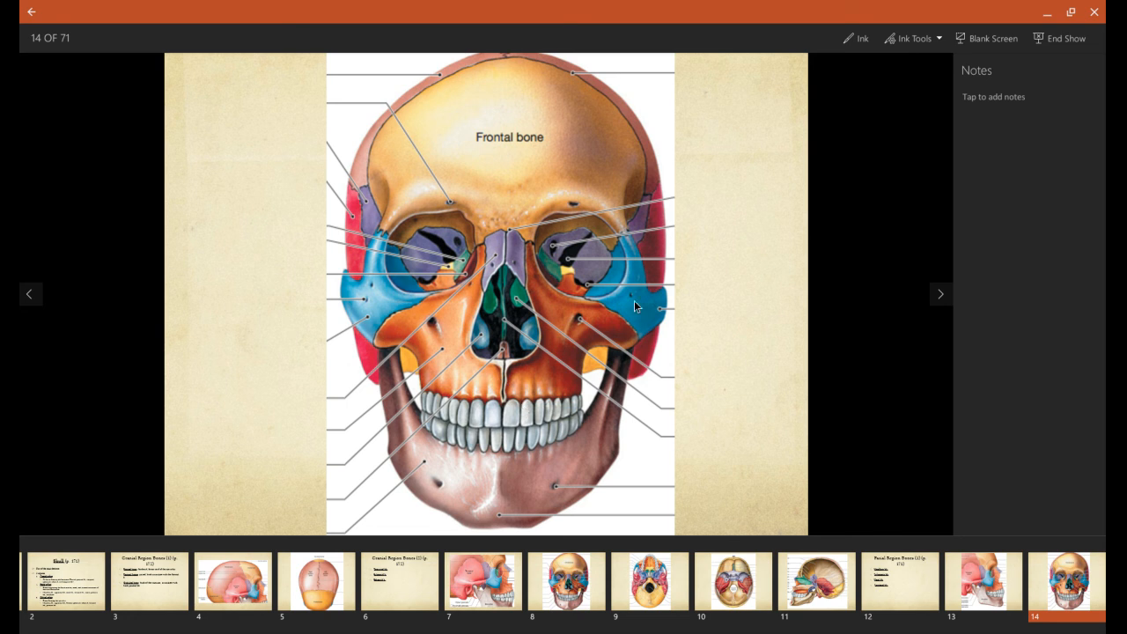
mouse_move(530, 280)
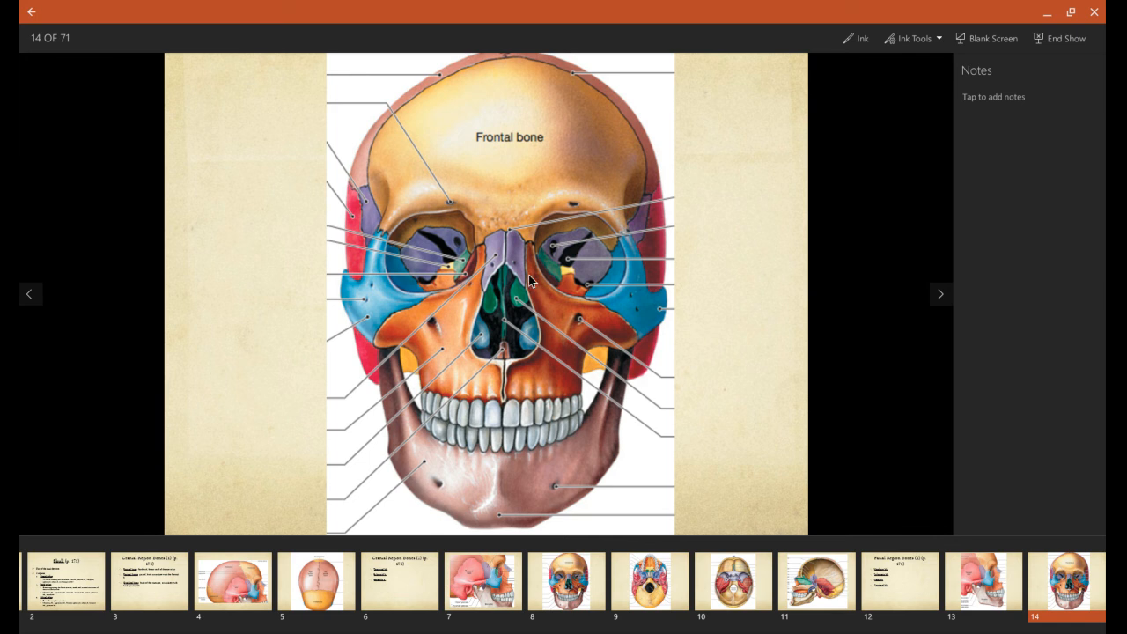
mouse_move(551, 281)
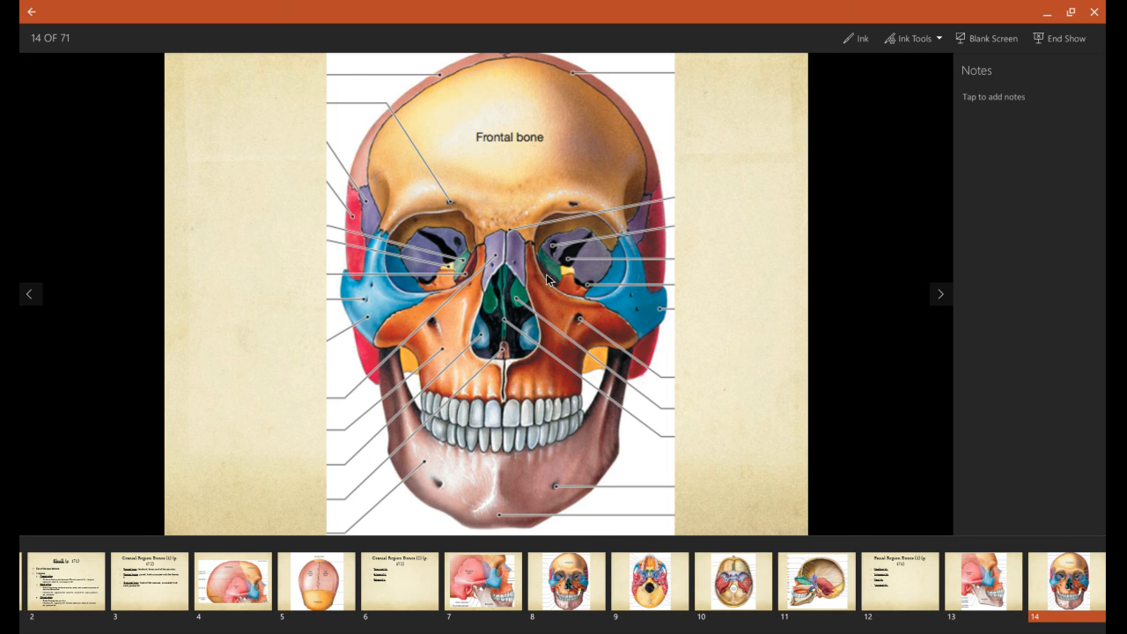
Advance to slide 15 listing the vomer, palatine bones and mandible
left_click(940, 293)
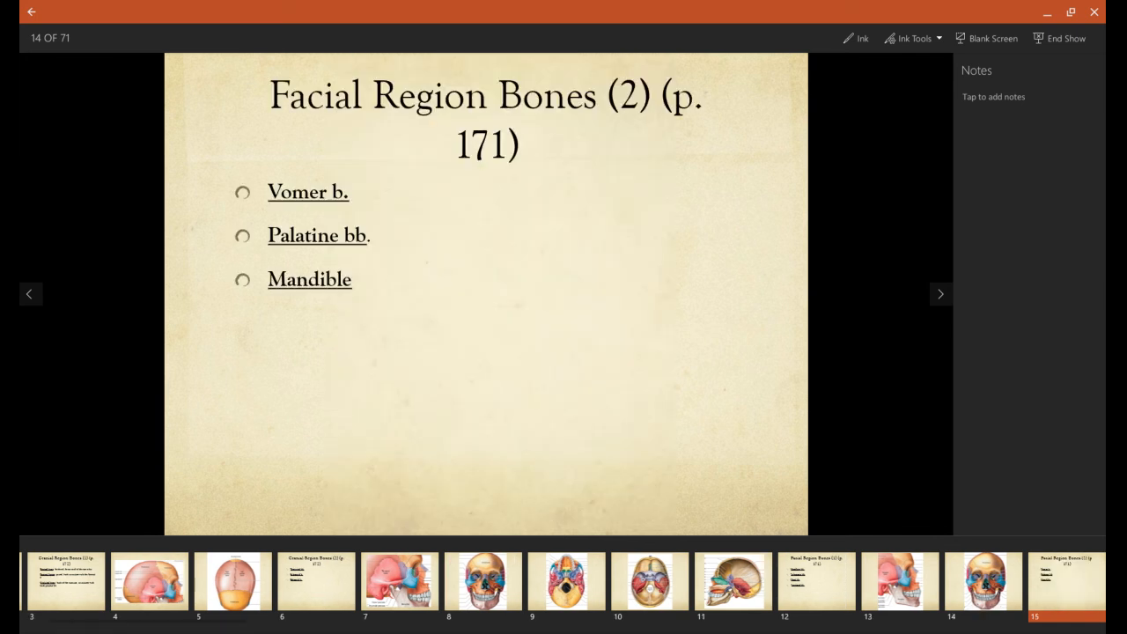
left_click(940, 293)
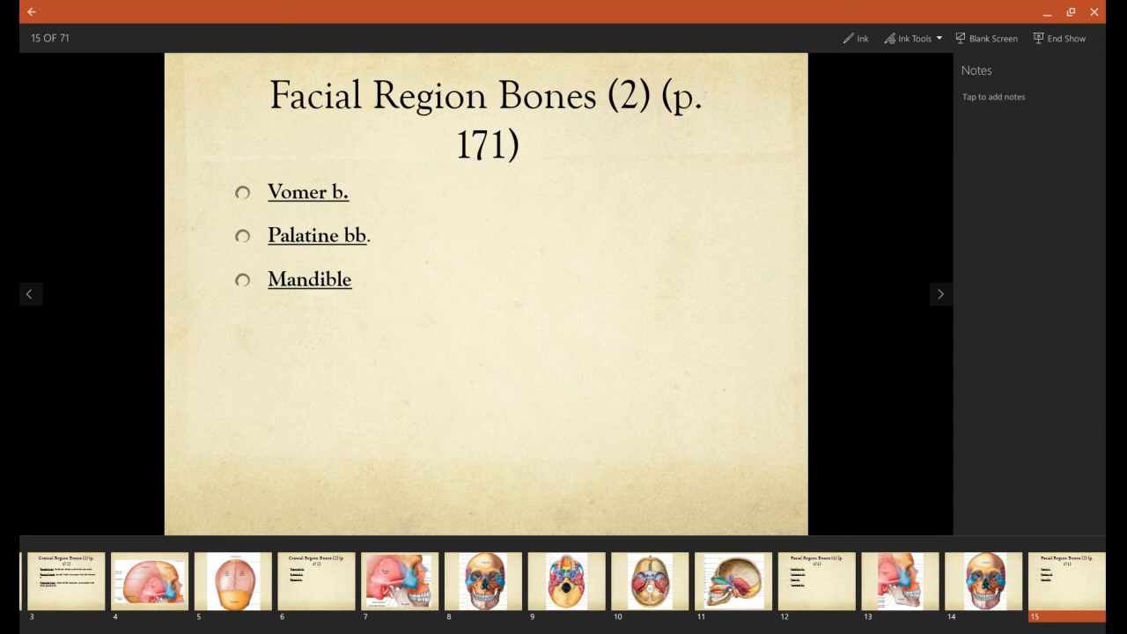
mouse_move(303, 267)
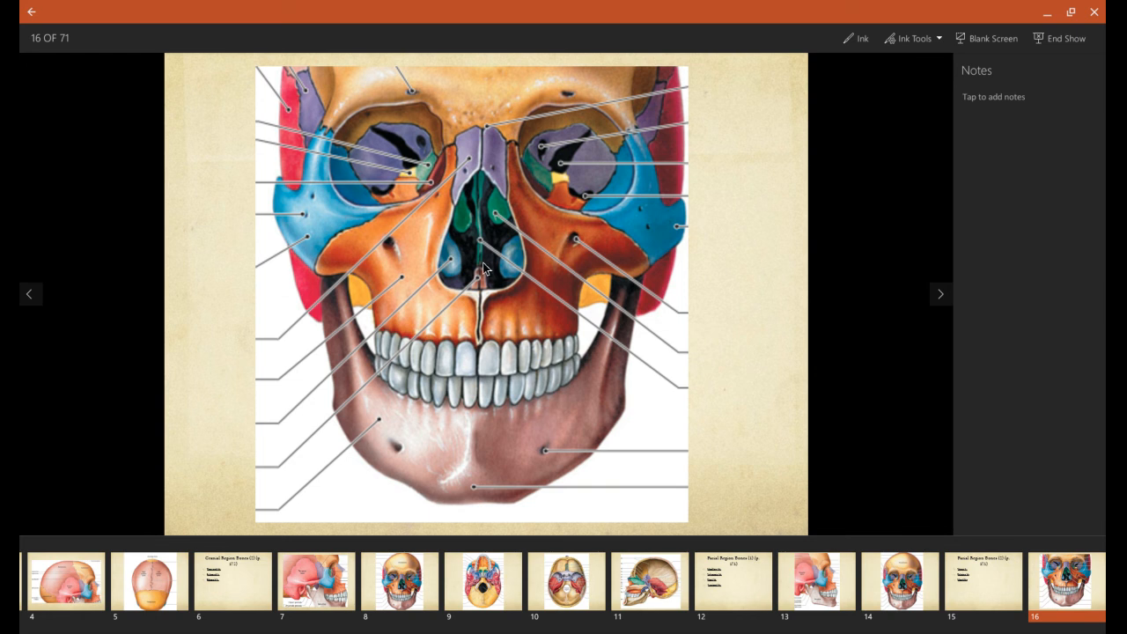
mouse_move(480, 292)
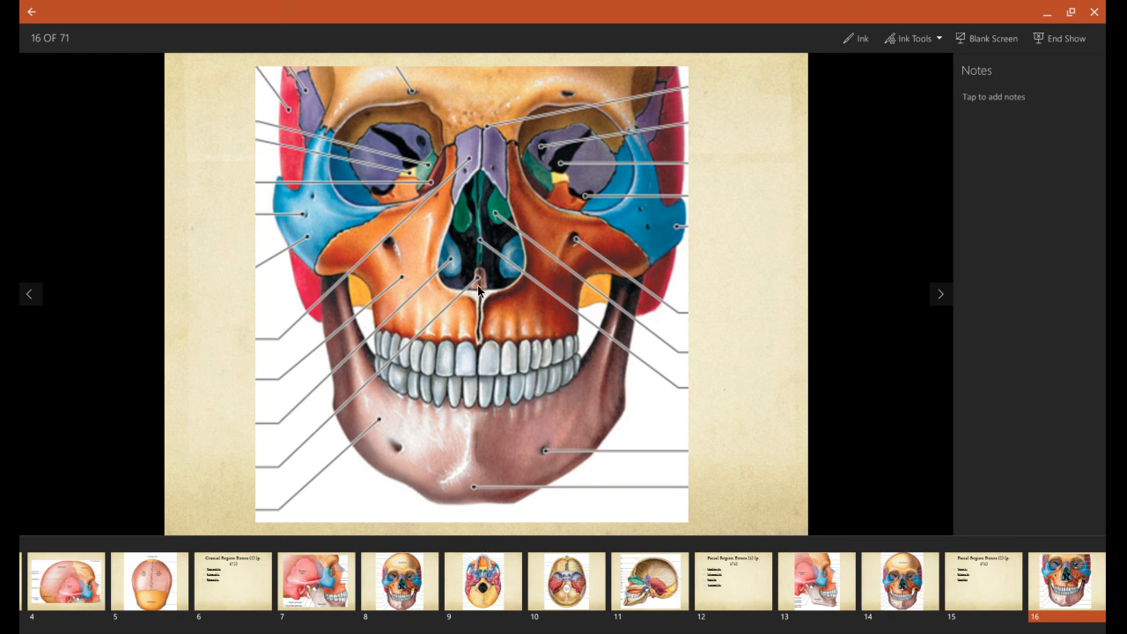
mouse_move(482, 274)
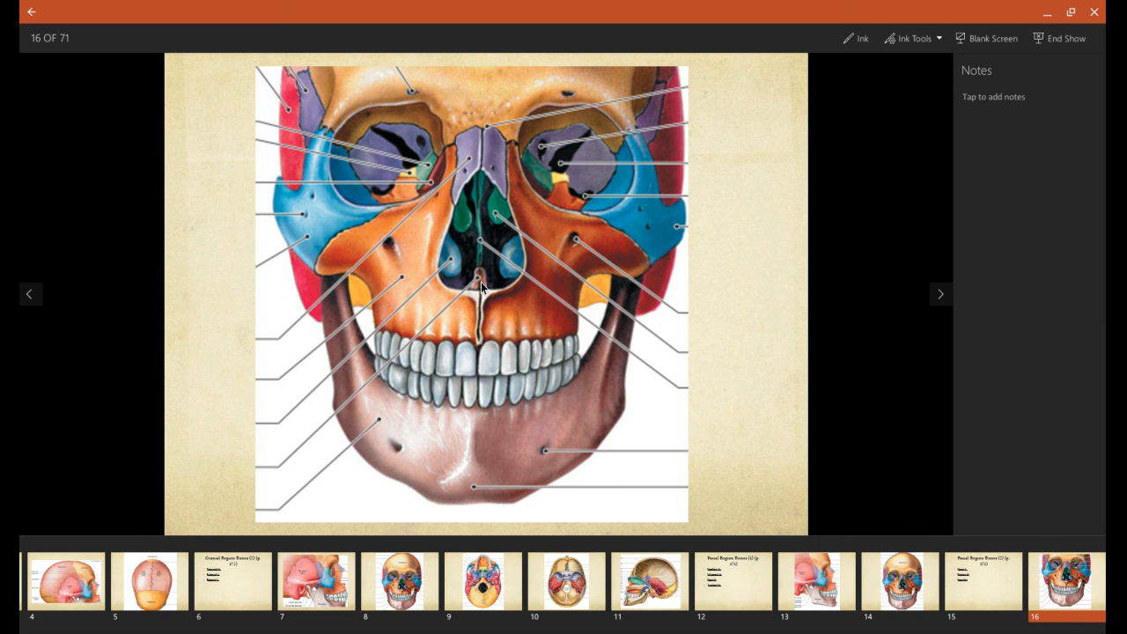
mouse_move(441, 436)
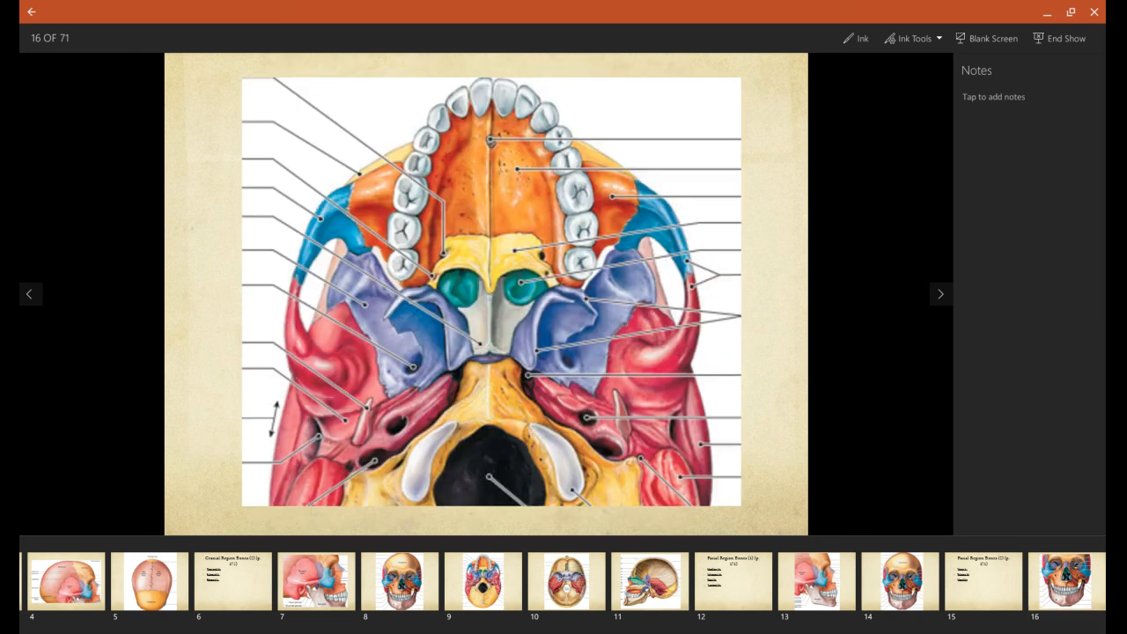
Advance the slideshow to slide 17, the underside view of the palate, teeth and skull base
left_click(940, 293)
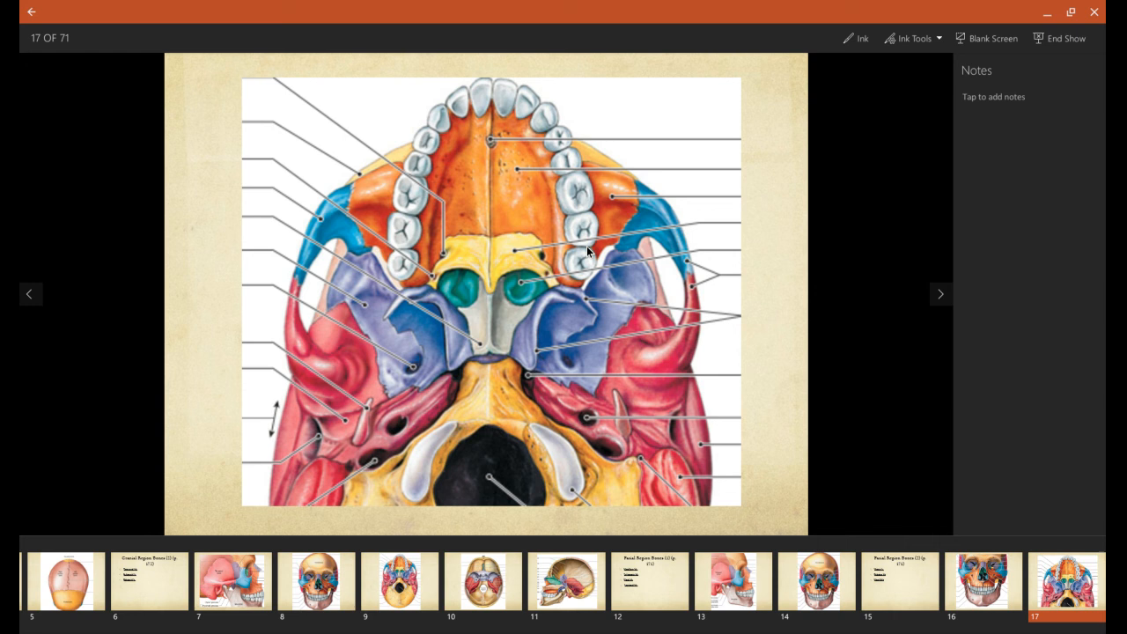
mouse_move(480, 259)
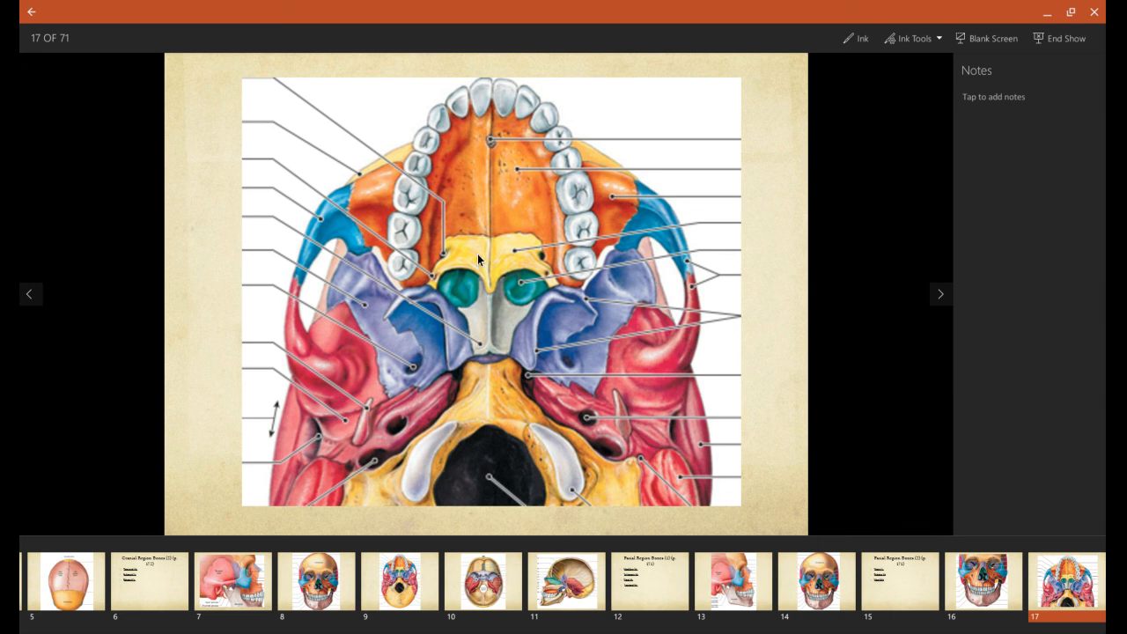
mouse_move(489, 223)
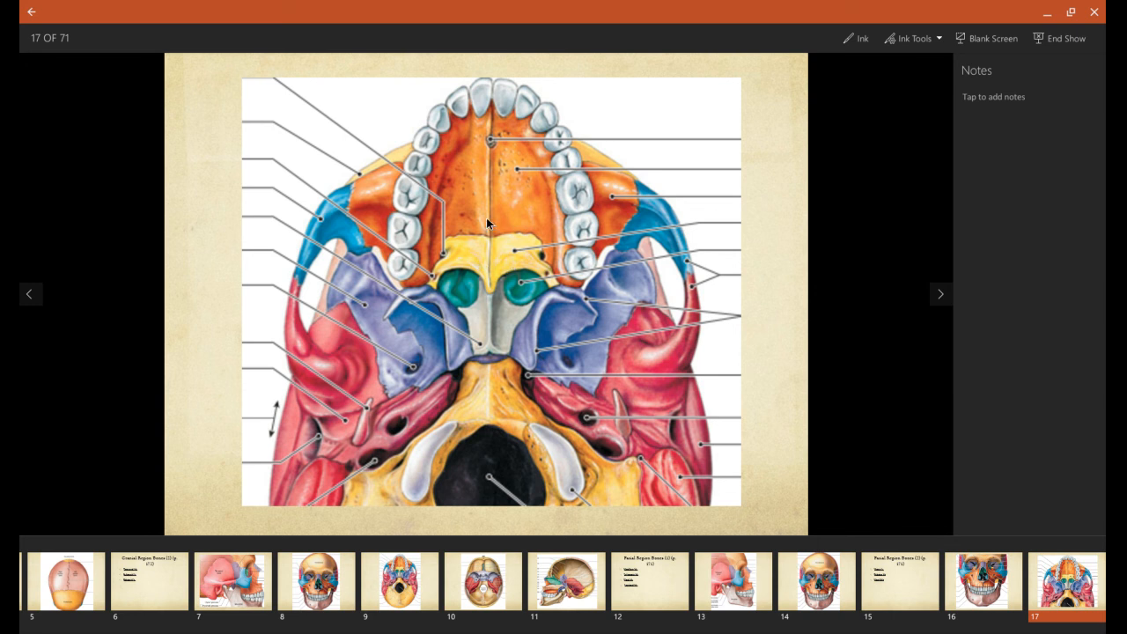
mouse_move(467, 158)
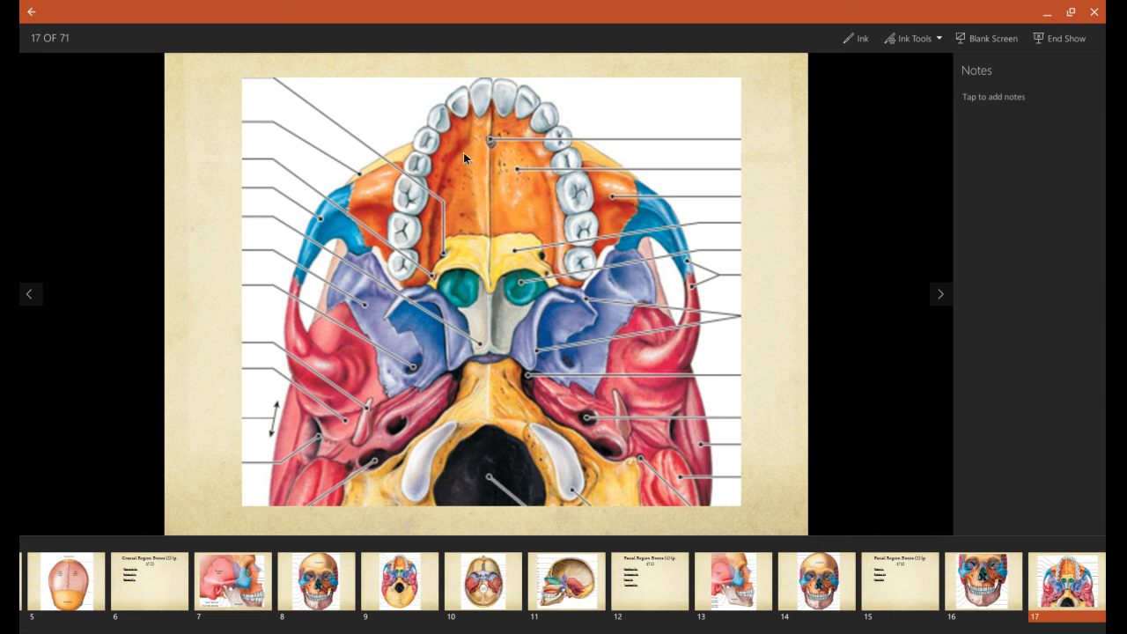
mouse_move(524, 182)
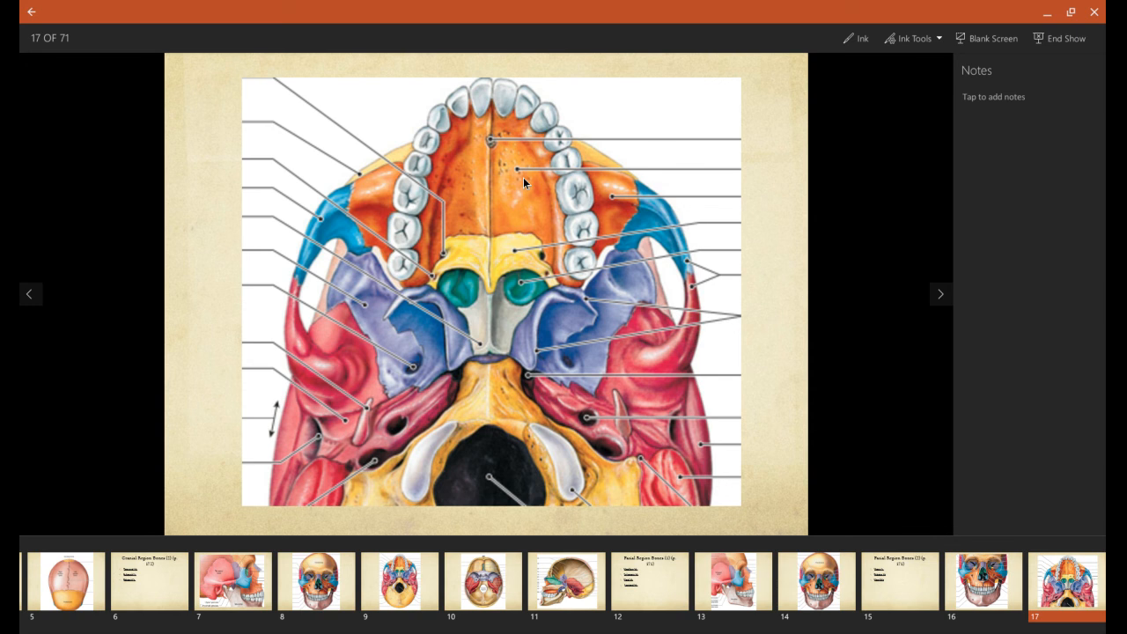
mouse_move(495, 262)
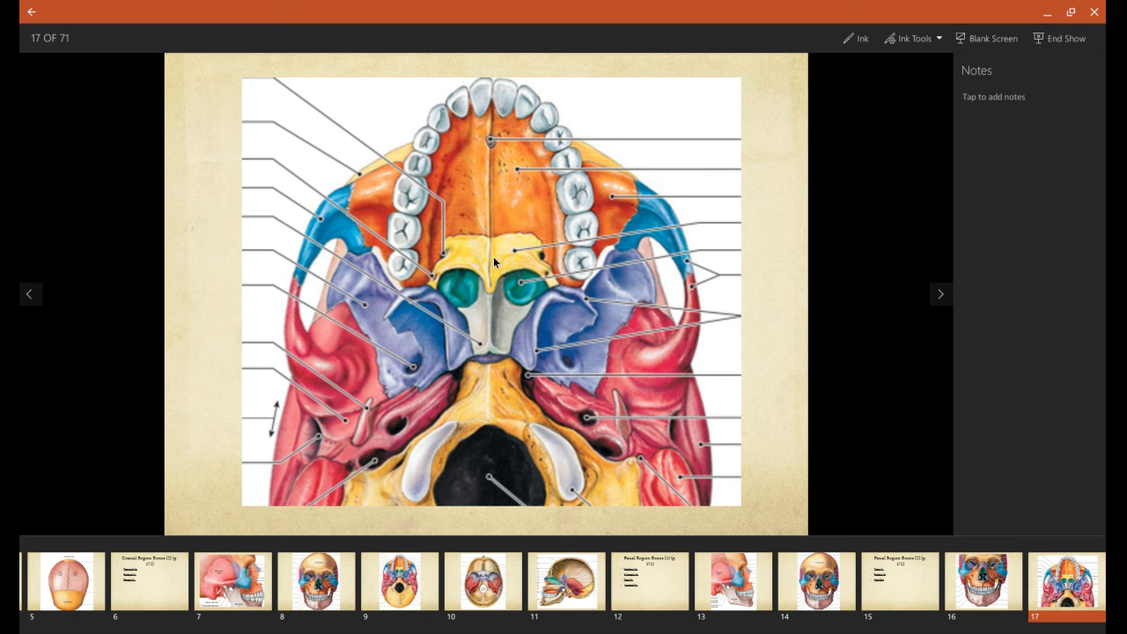
mouse_move(519, 269)
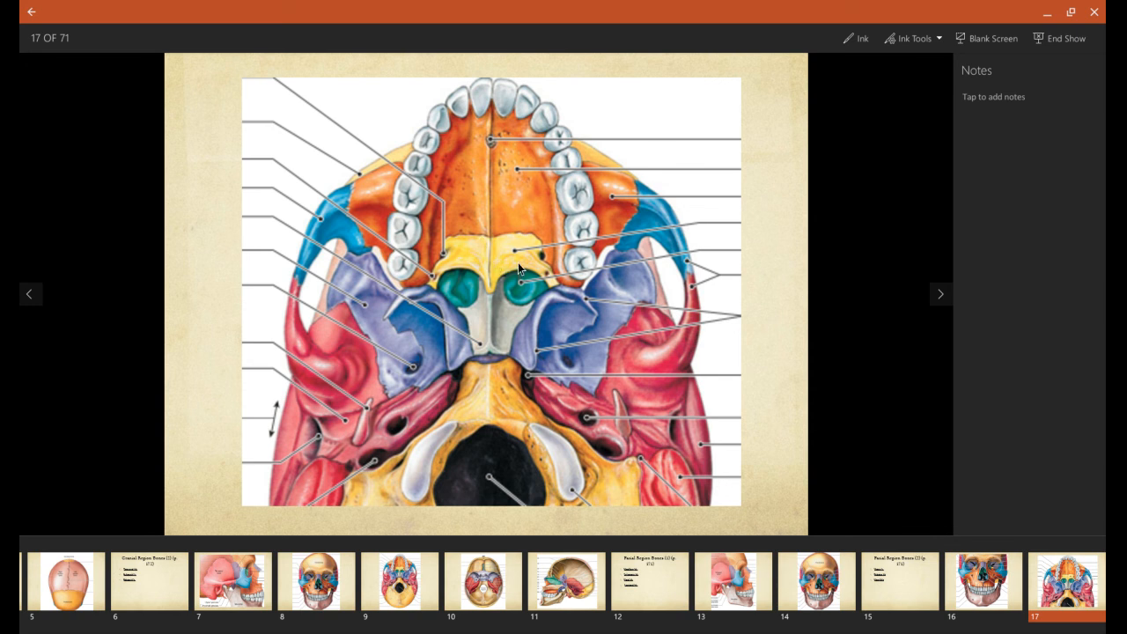